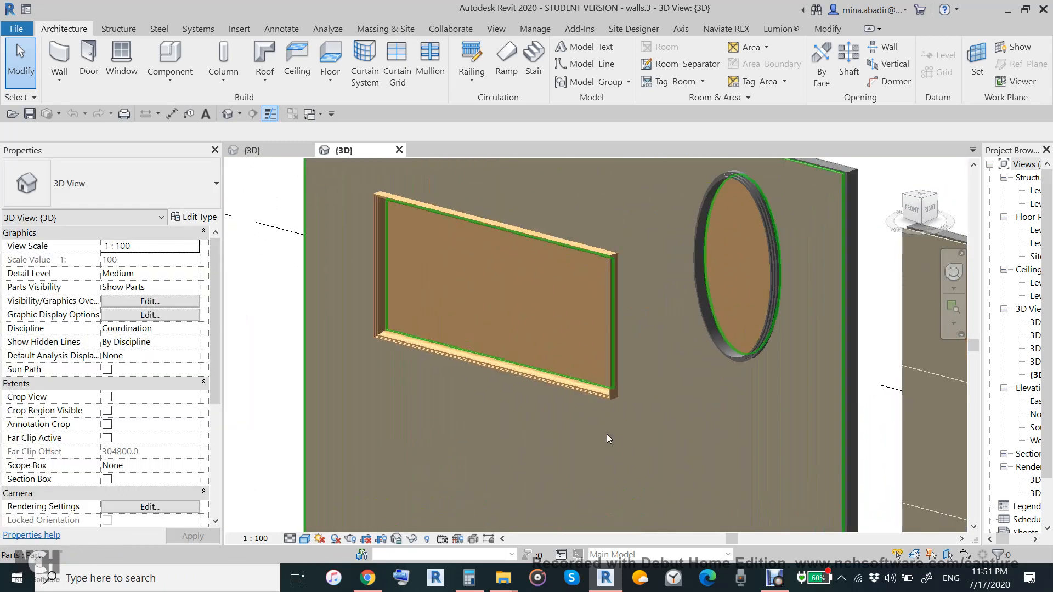
# Open the walls.4 project in 3D and select the end wall panel
pyautogui.click(304, 539)
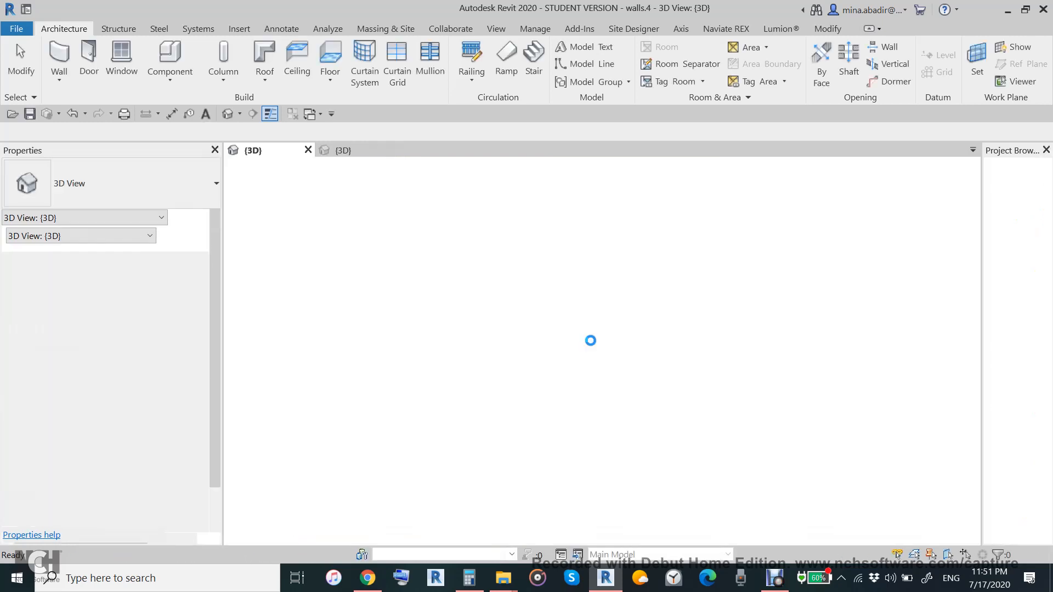
pyautogui.click(239, 28)
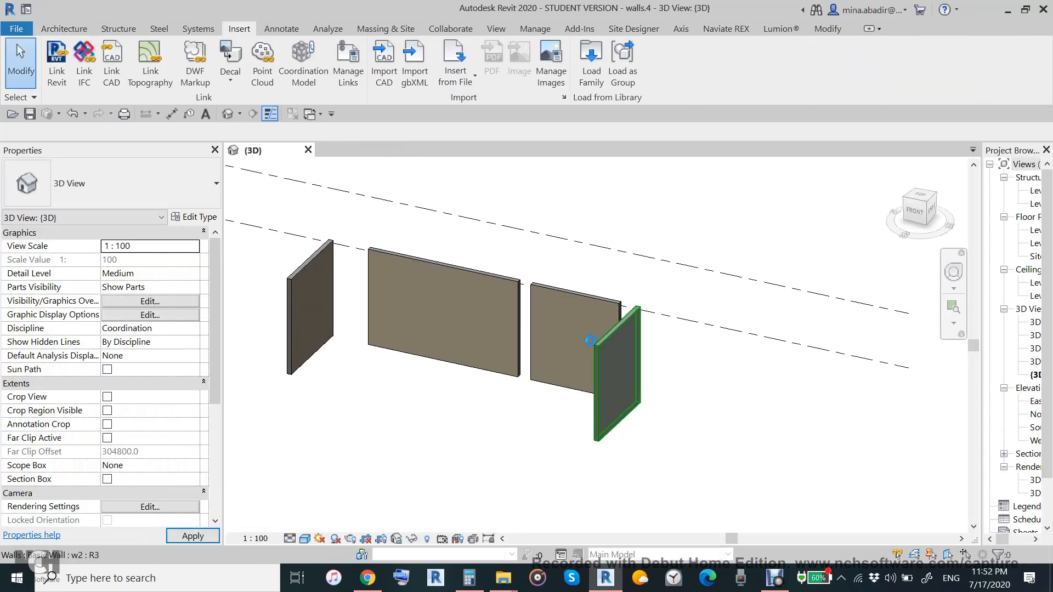
pyautogui.click(367, 577)
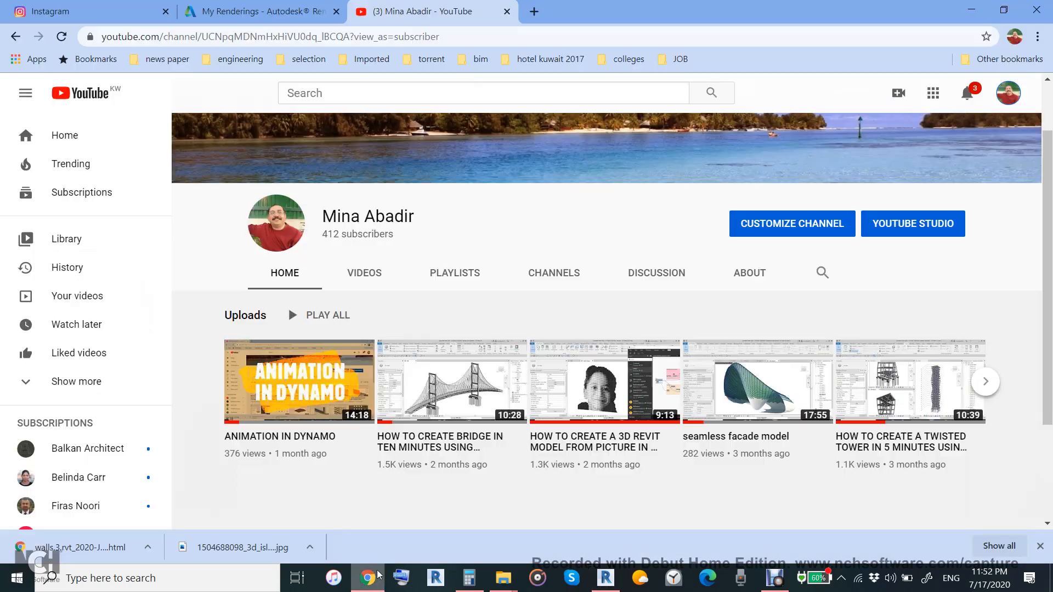
pyautogui.moveTo(485, 503)
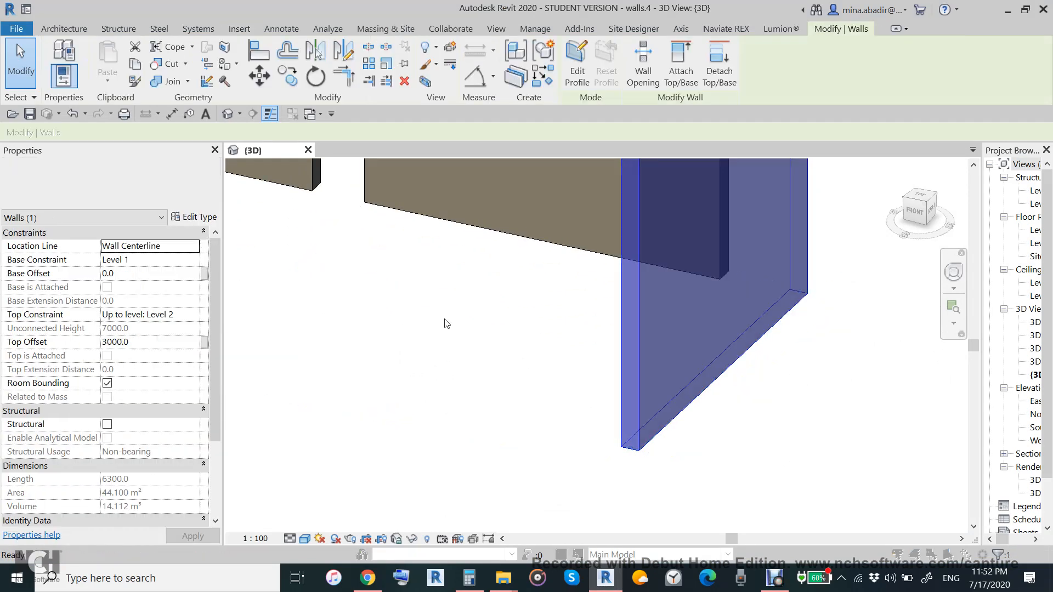
# Add a Cherry 'skerting profile 1' sweep to the interior base of the w2 wall type
pyautogui.click(200, 216)
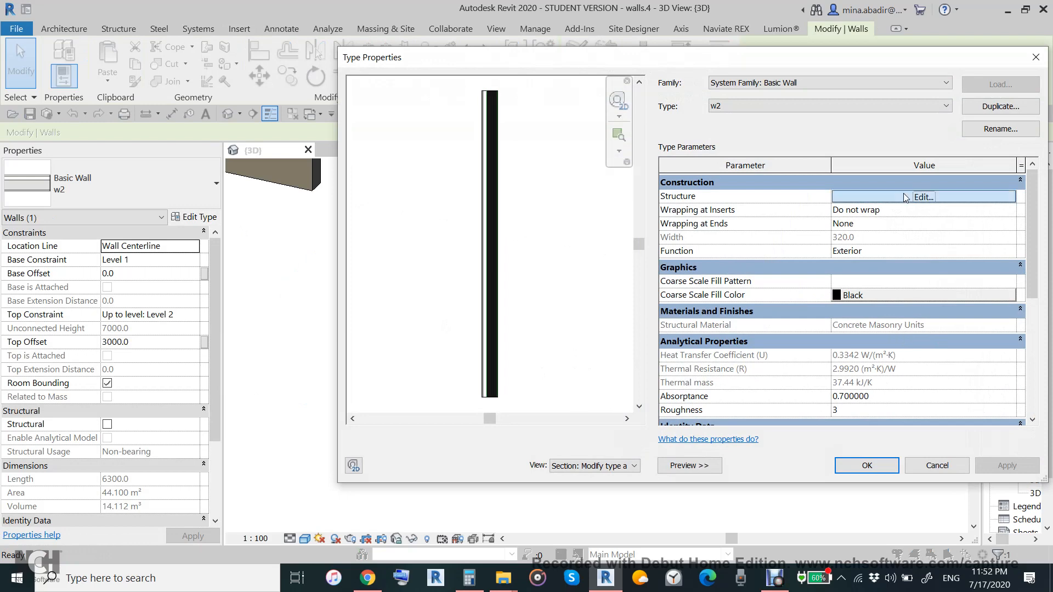
pyautogui.click(922, 196)
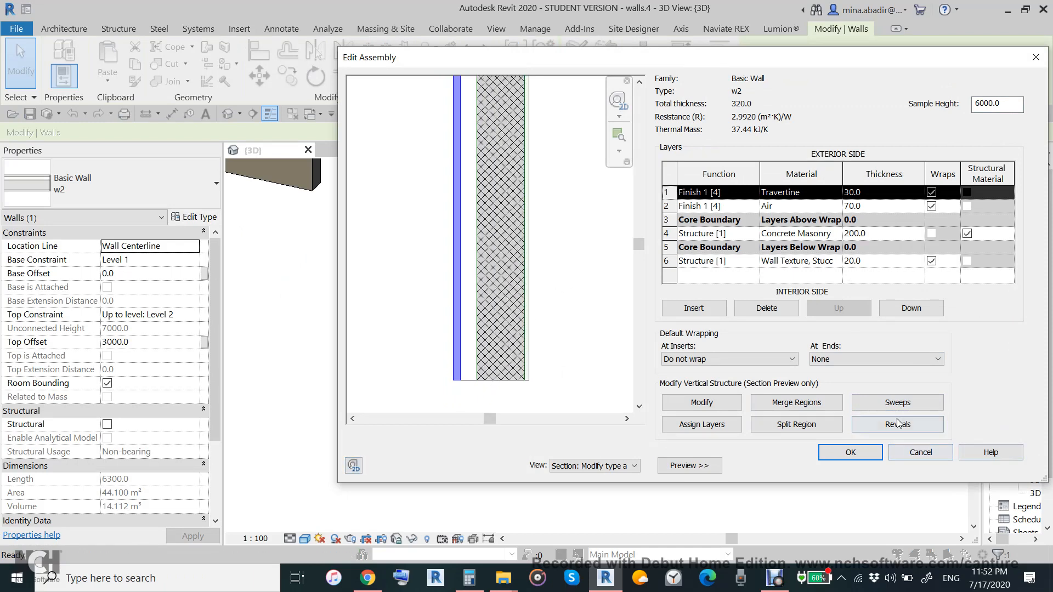
pyautogui.click(896, 402)
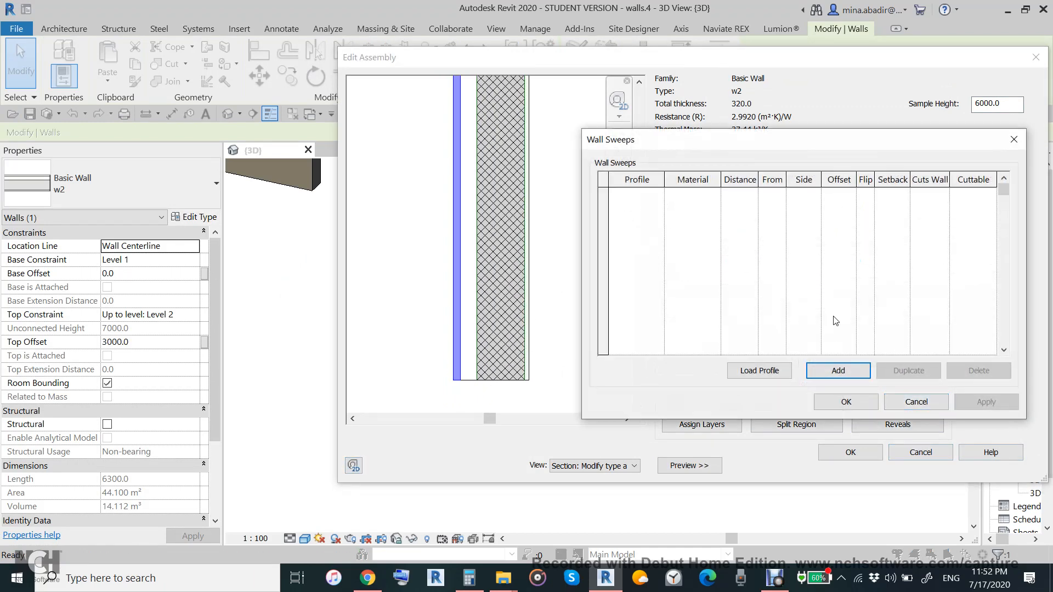
pyautogui.click(837, 370)
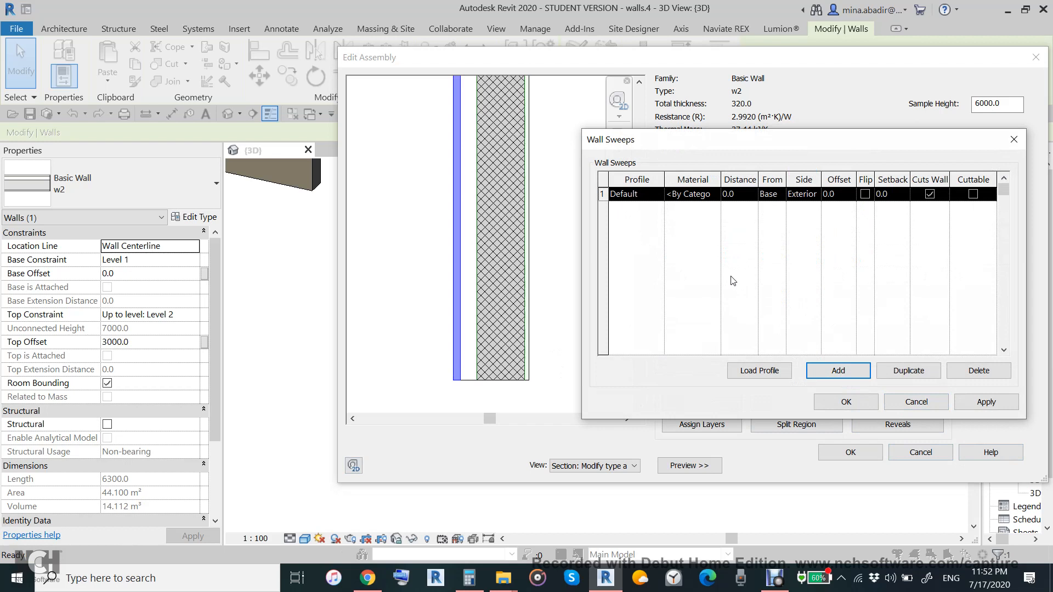
pyautogui.moveTo(736, 288)
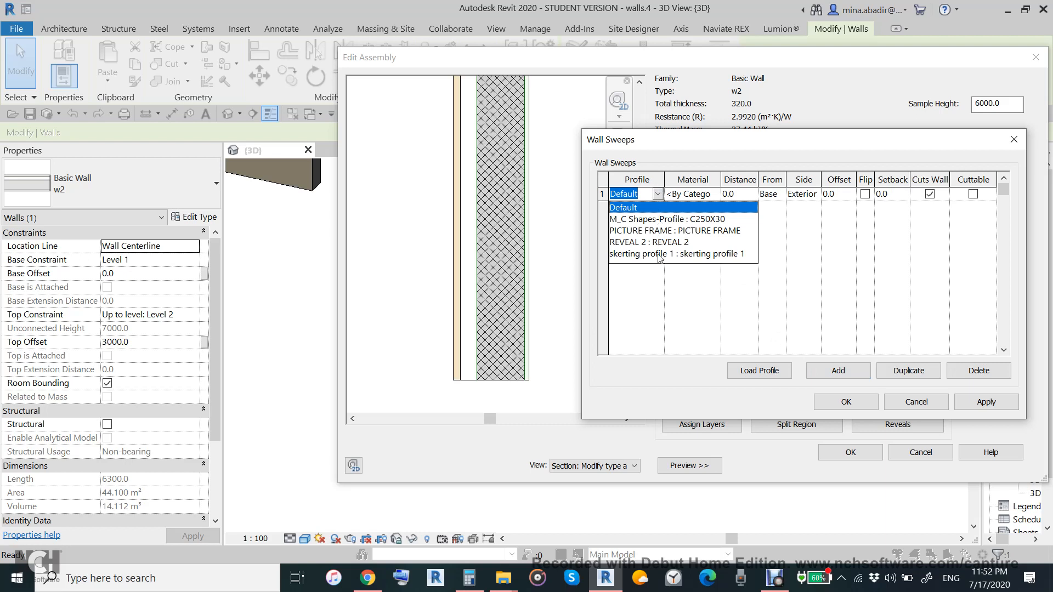
pyautogui.click(675, 254)
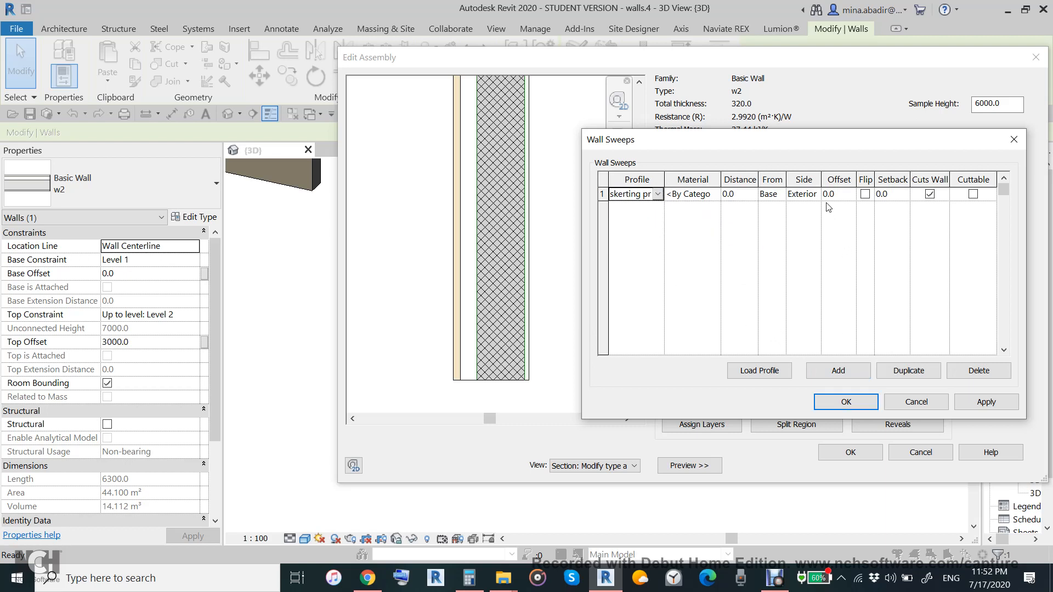
pyautogui.click(801, 195)
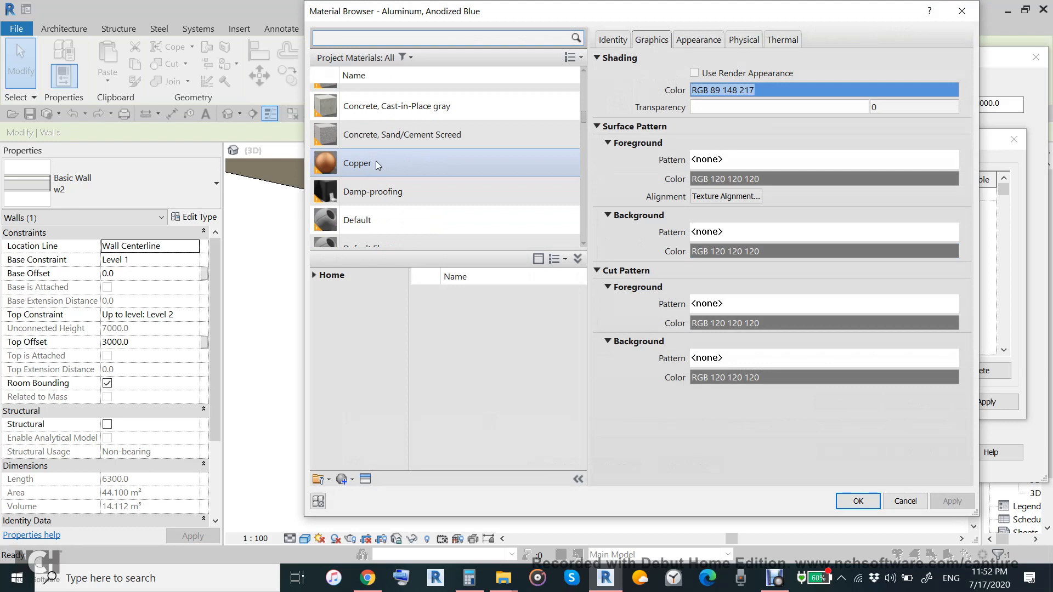
pyautogui.scroll(-3)
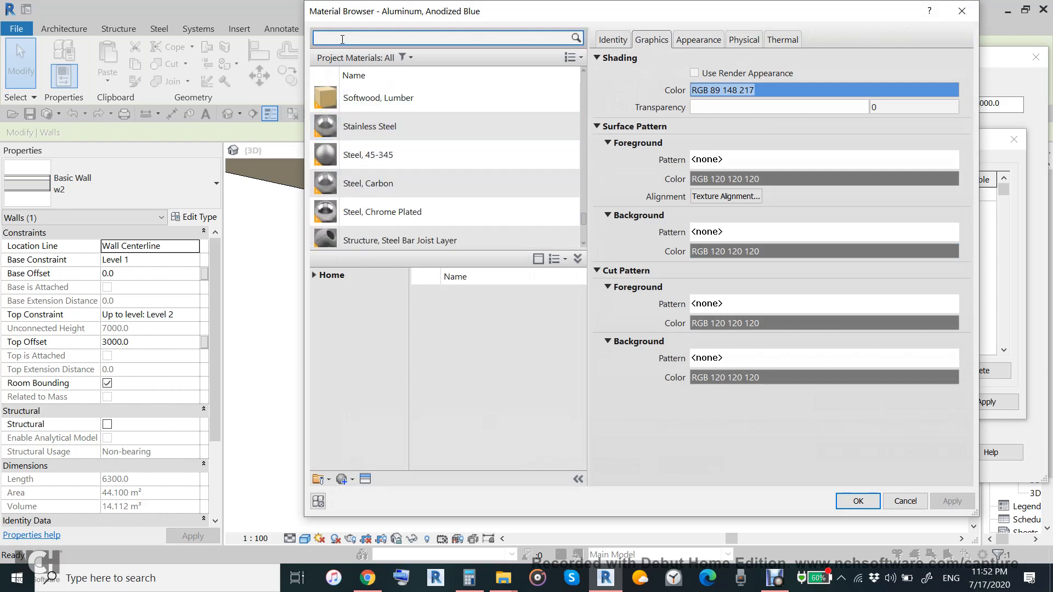
pyautogui.write('woo')
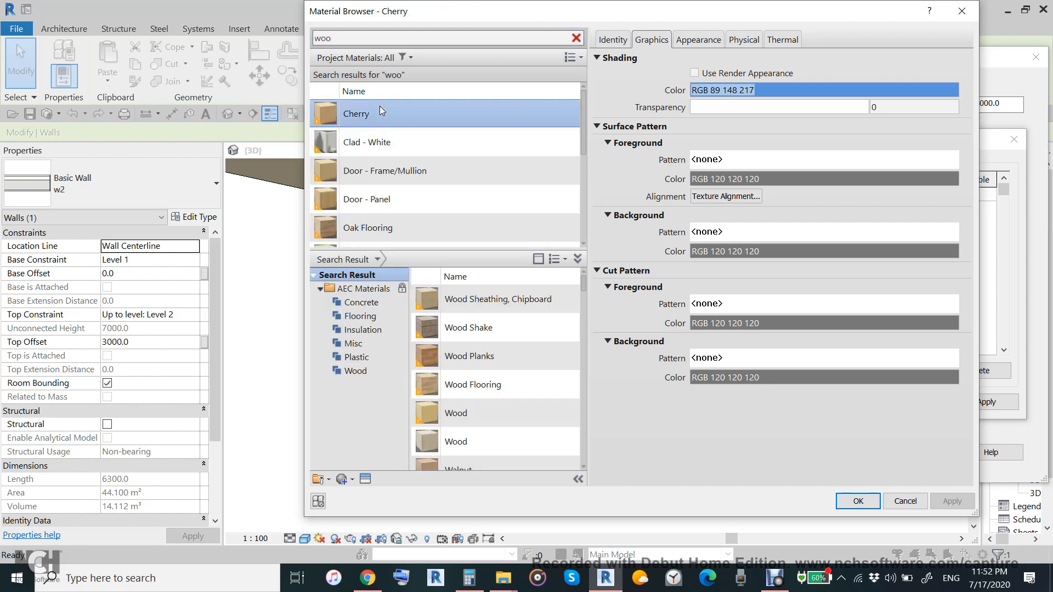
pyautogui.click(857, 500)
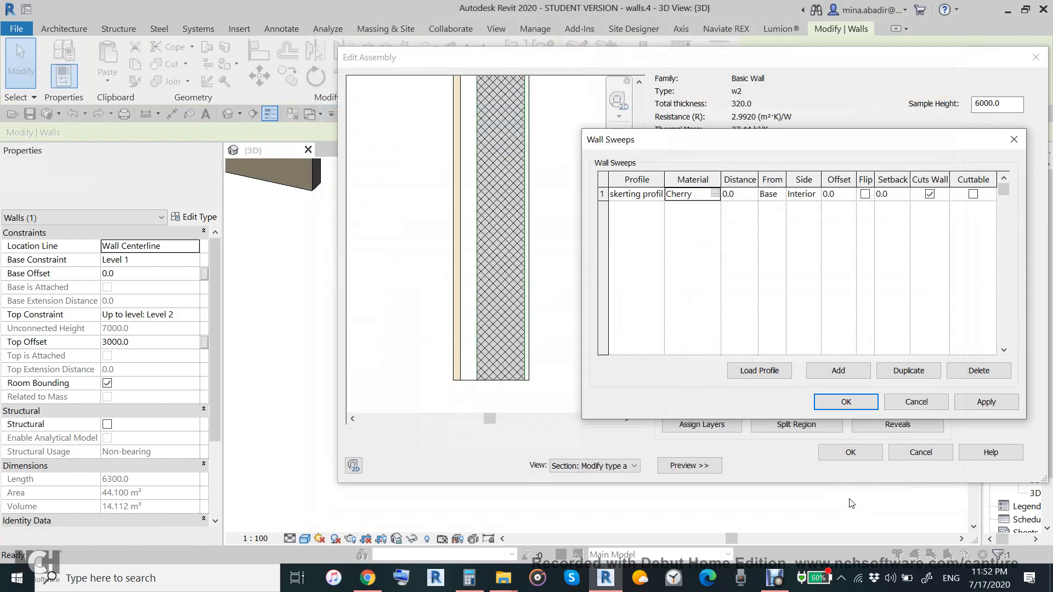
pyautogui.click(844, 401)
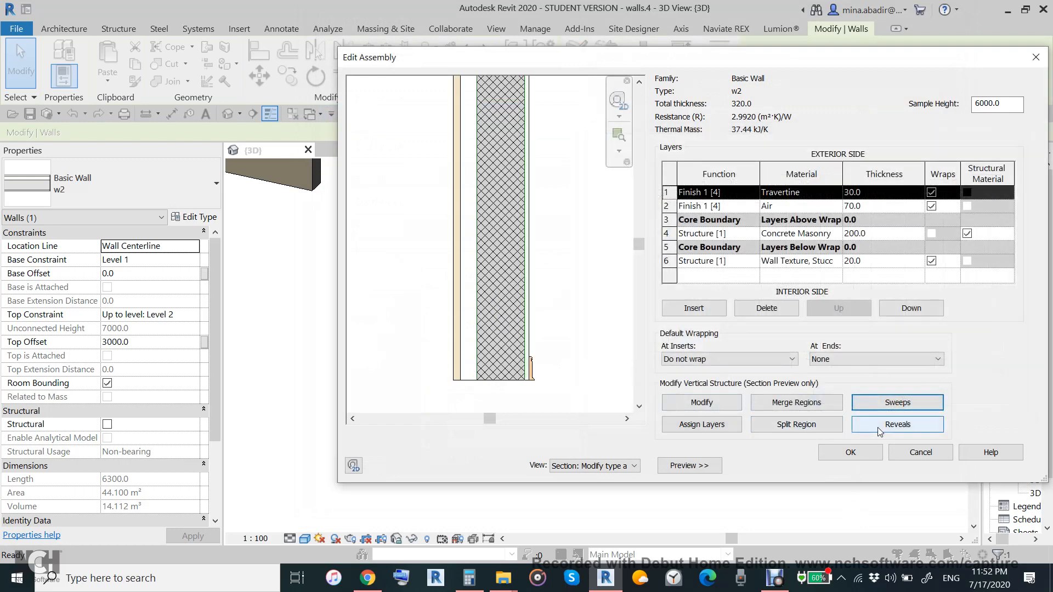
# Add a REVEAL 2 reveal 500 above the base on the interior side, then accept the structure
pyautogui.click(897, 424)
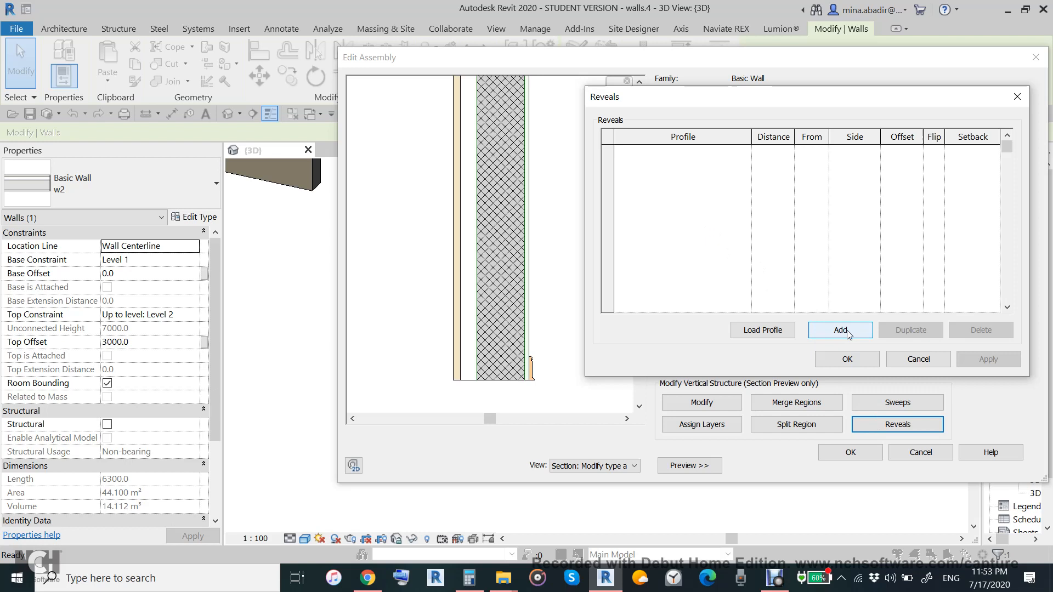
pyautogui.click(840, 330)
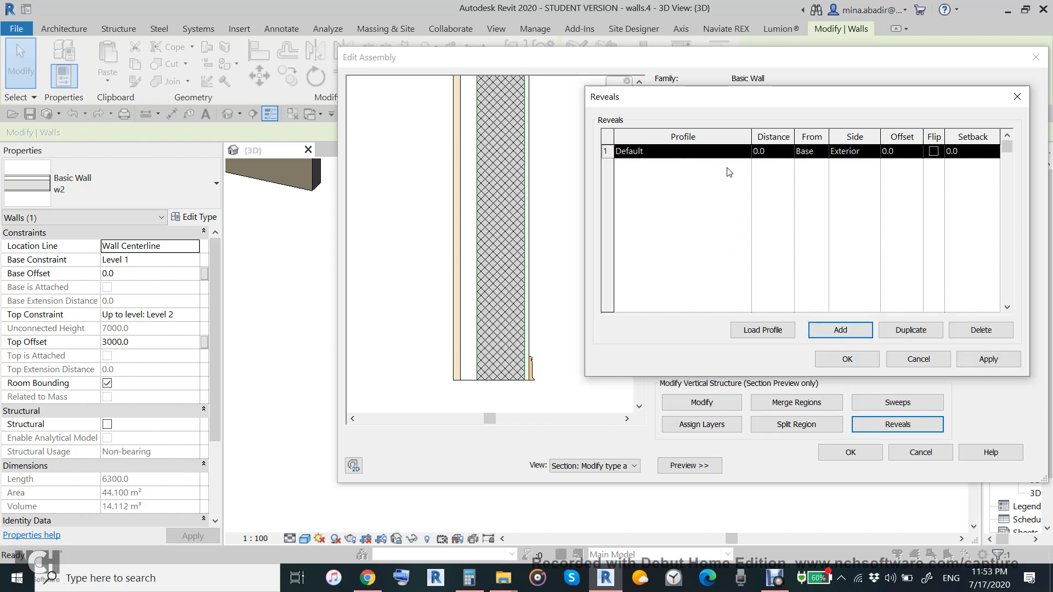
pyautogui.click(743, 151)
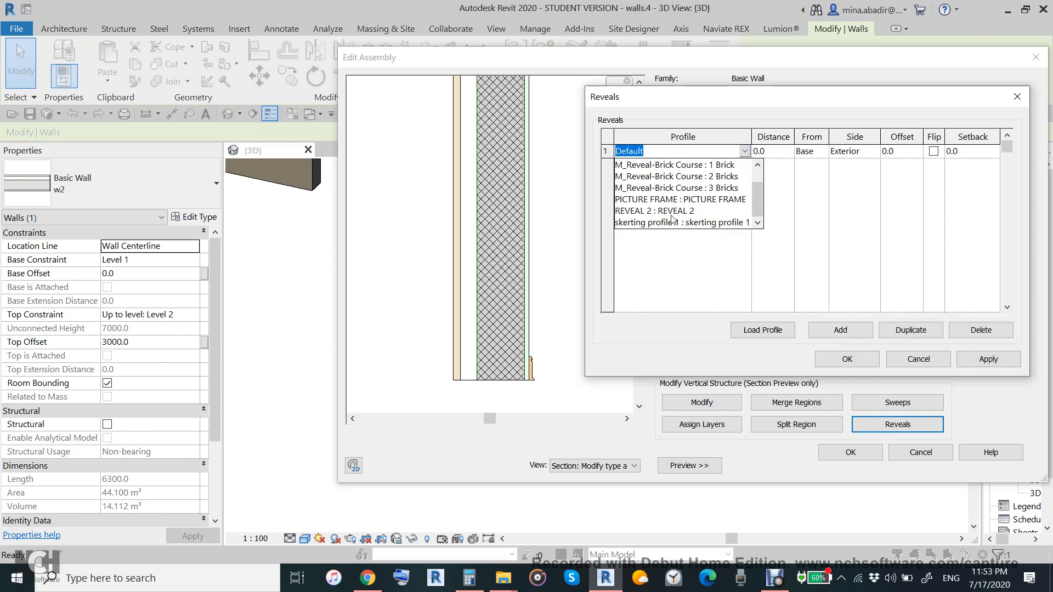
pyautogui.click(656, 211)
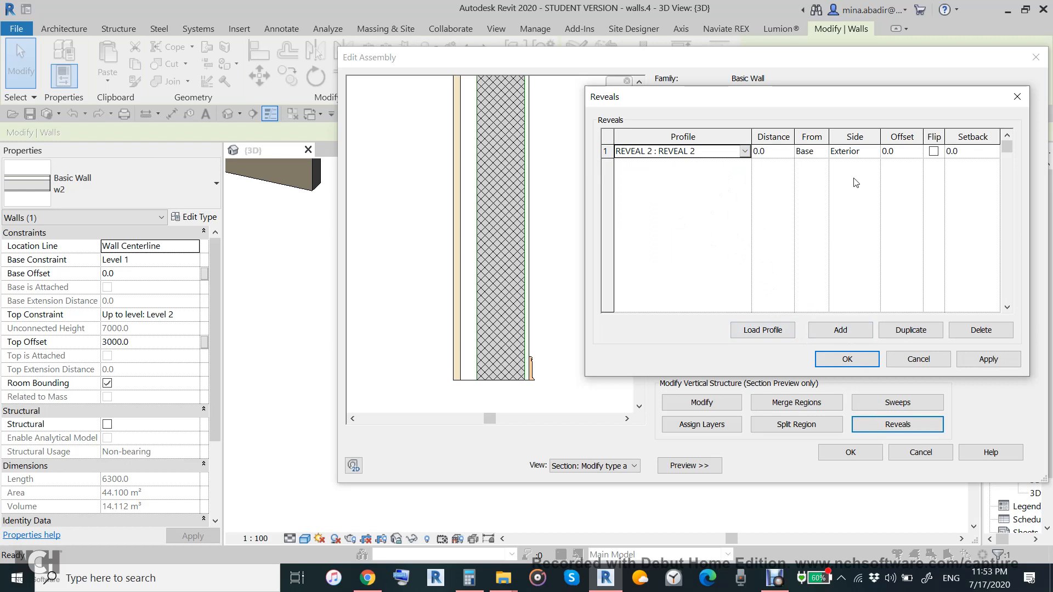
pyautogui.click(873, 151)
pyautogui.write('500')
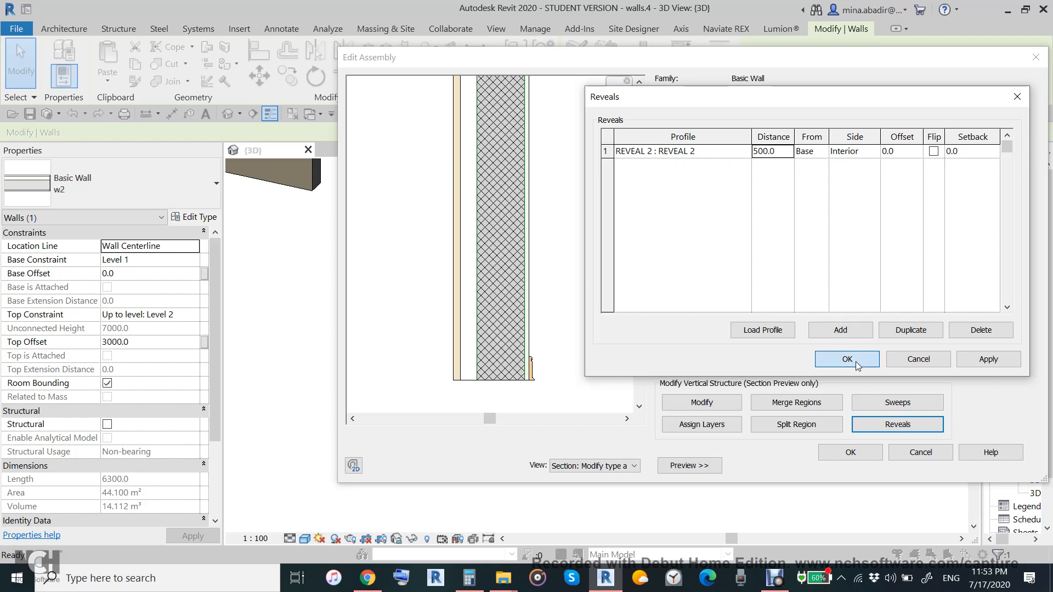
pyautogui.click(845, 359)
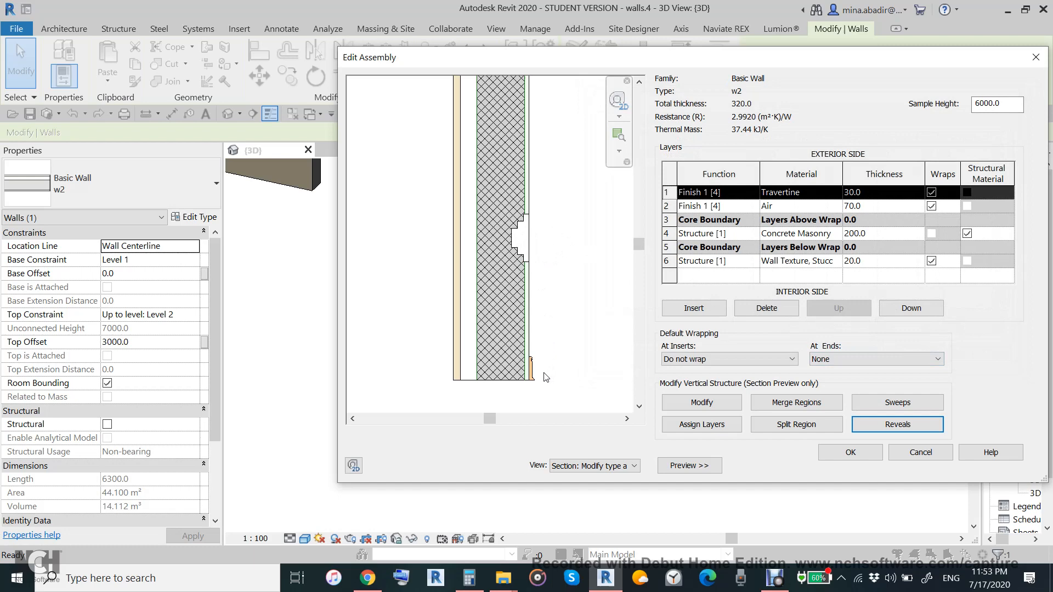
pyautogui.moveTo(542, 378)
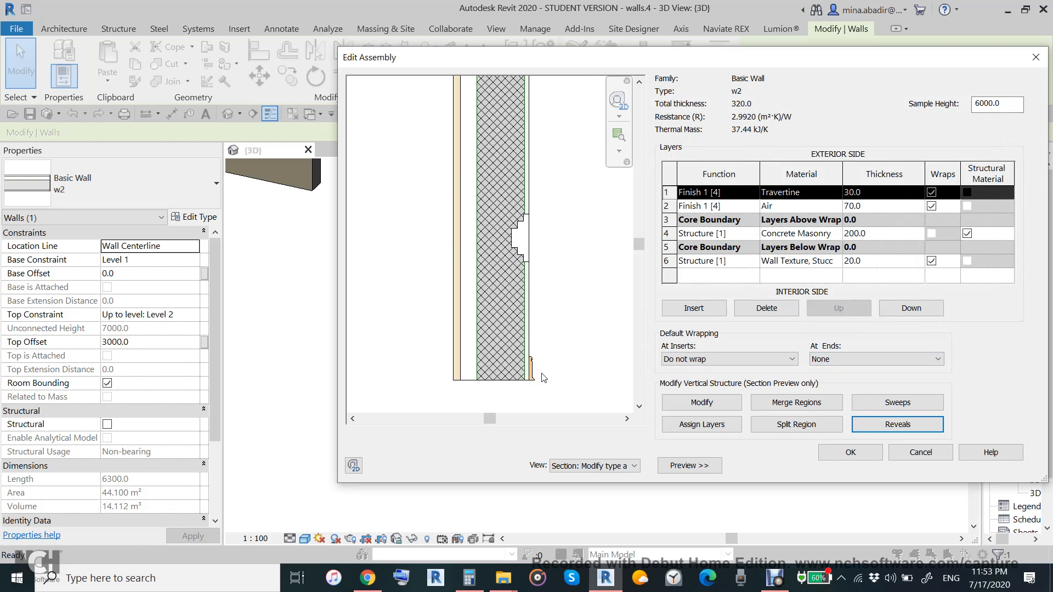
pyautogui.click(849, 451)
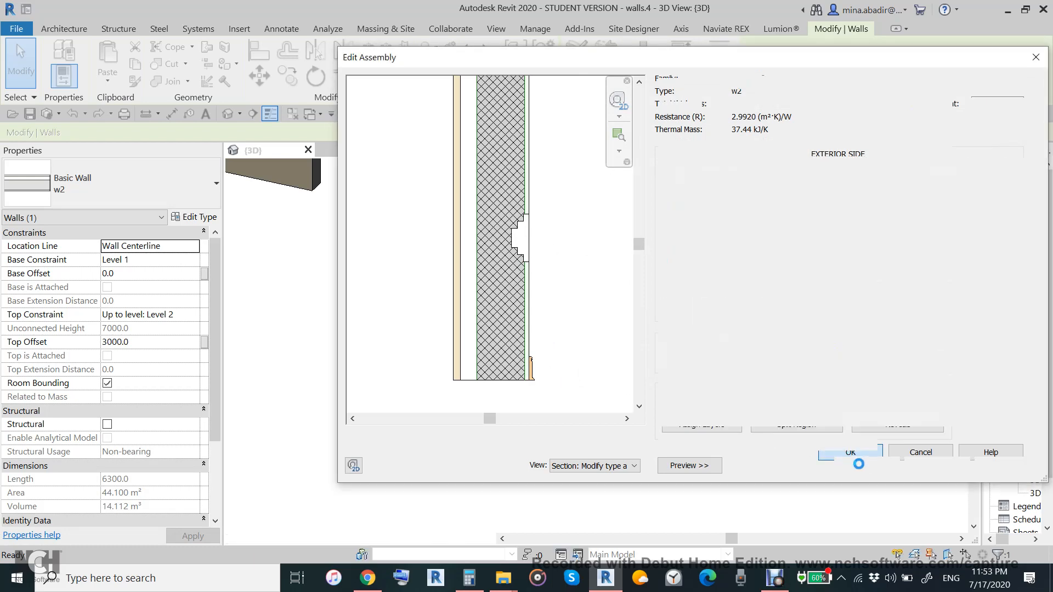
# Apply the w2 type changes and inspect the cherry skirting and reveal on a panel
pyautogui.click(850, 452)
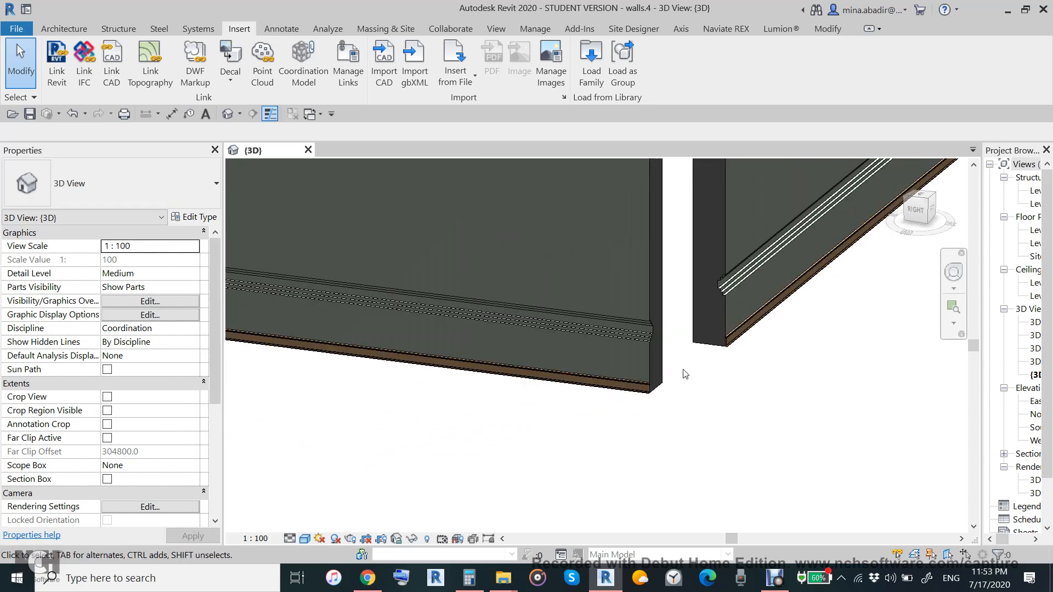
pyautogui.click(634, 377)
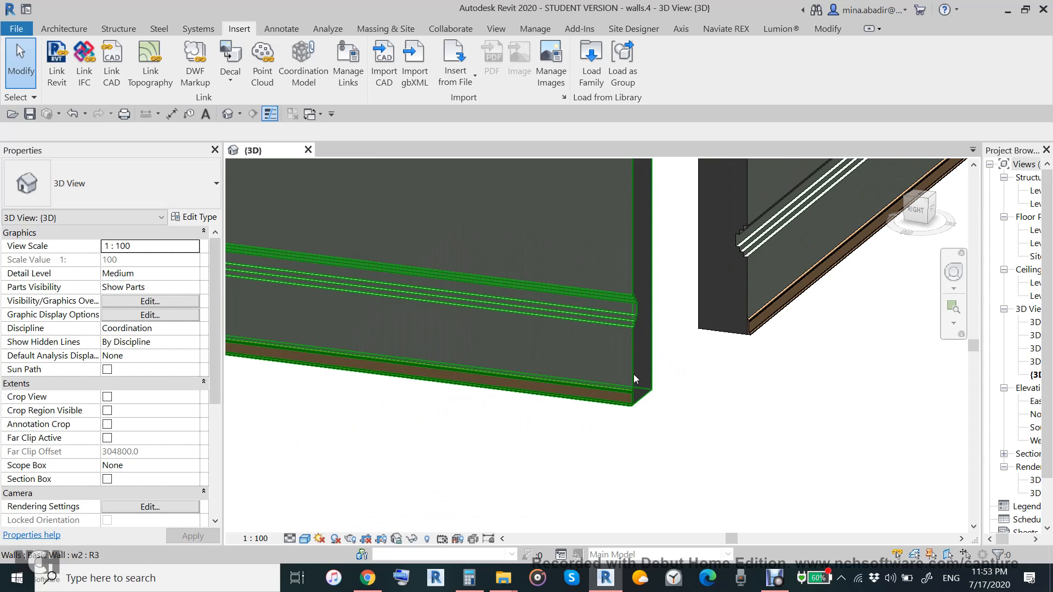
pyautogui.click(684, 434)
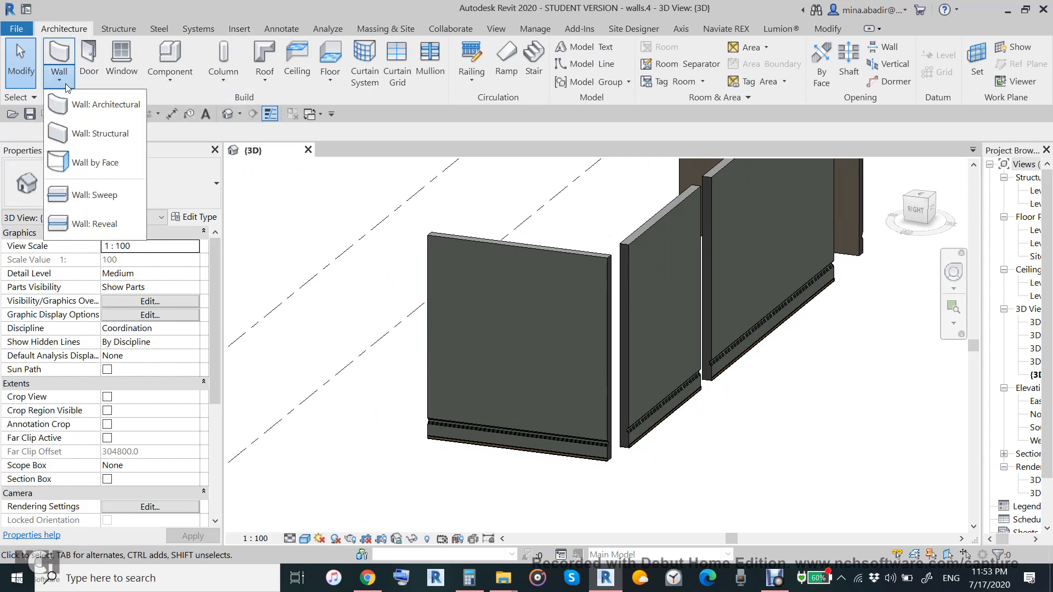
pyautogui.moveTo(93, 223)
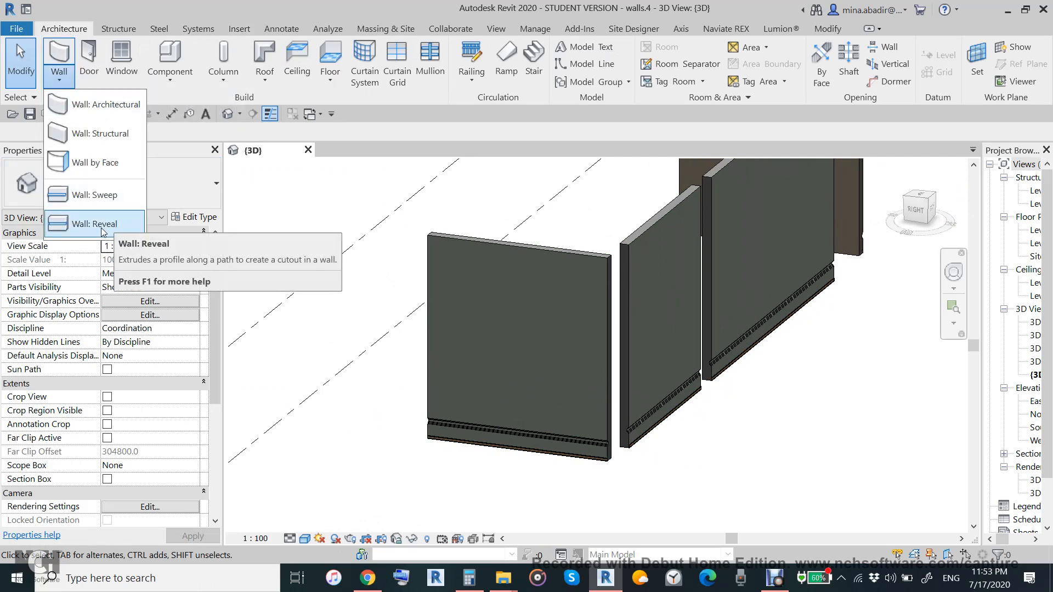
# Place a horizontal wall reveal across the first wall panel
pyautogui.click(94, 224)
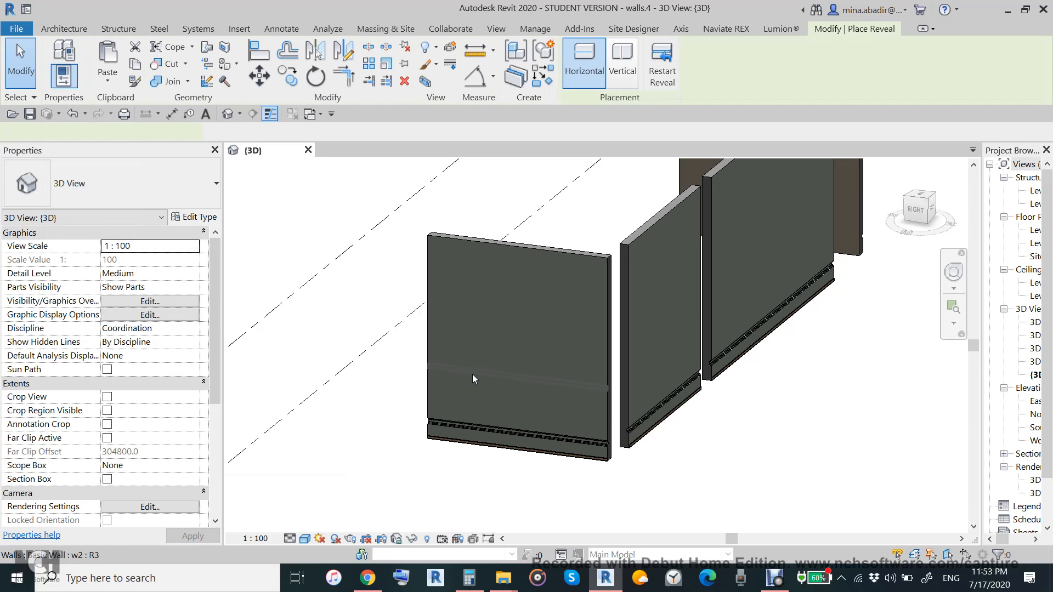
pyautogui.click(620, 60)
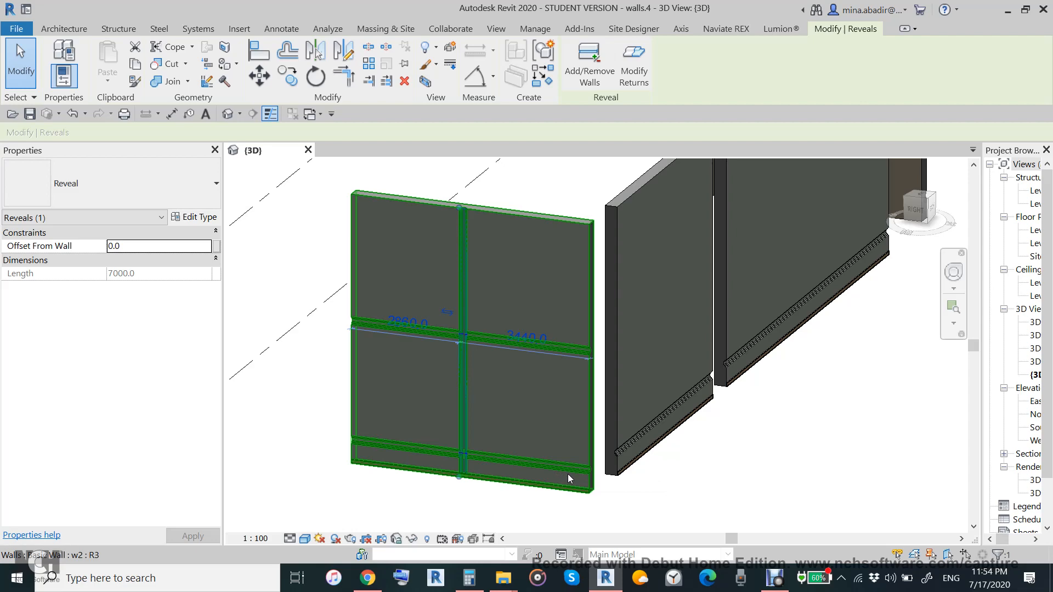
pyautogui.moveTo(641, 457)
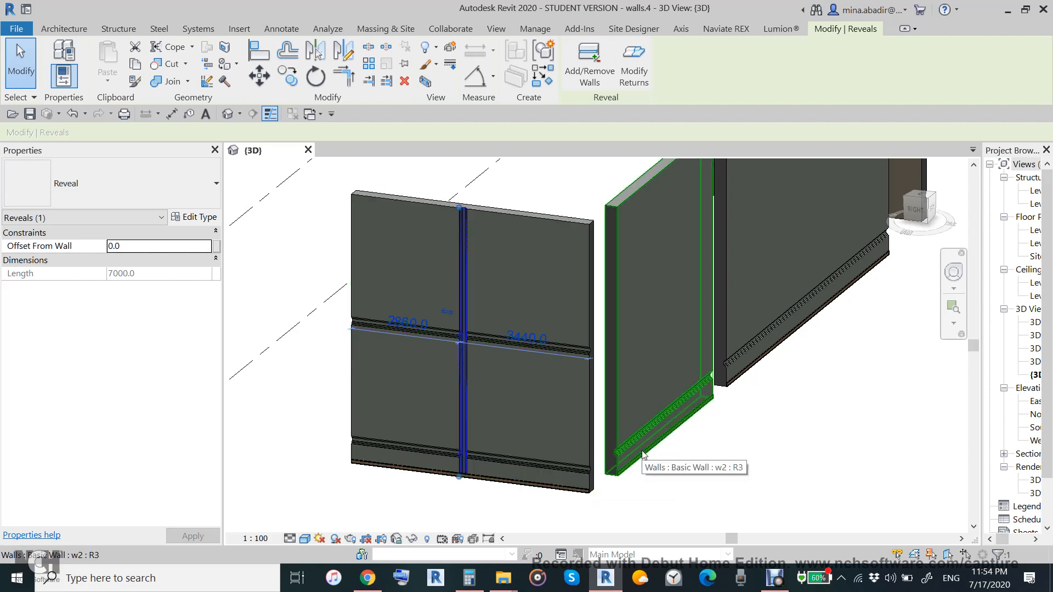
pyautogui.moveTo(710, 435)
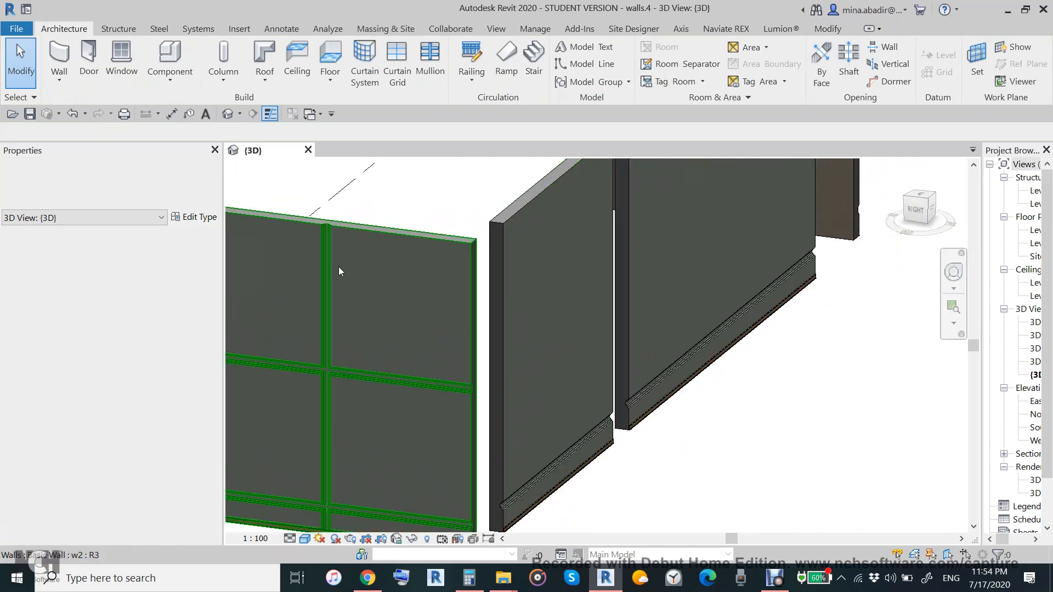
# Place a wall sweep across the second wall panel
pyautogui.click(59, 57)
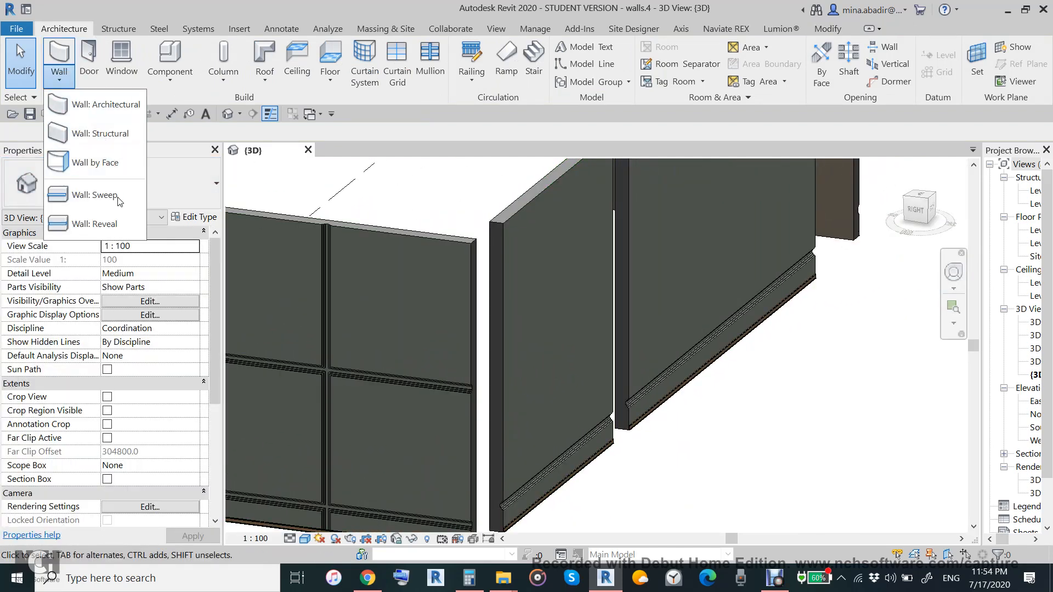
pyautogui.click(93, 195)
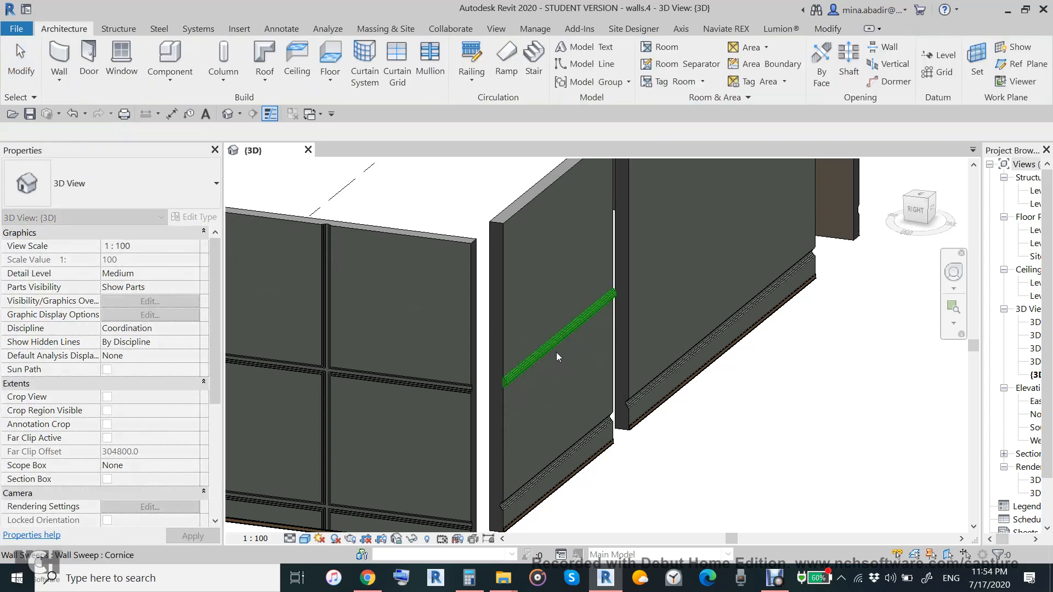
pyautogui.click(557, 356)
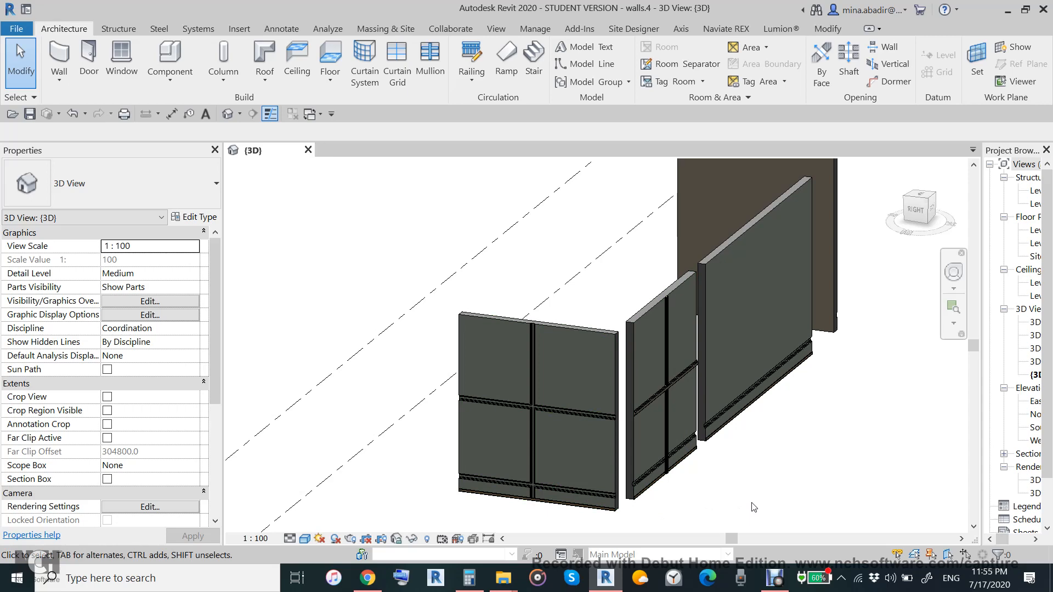
pyautogui.moveTo(690, 487)
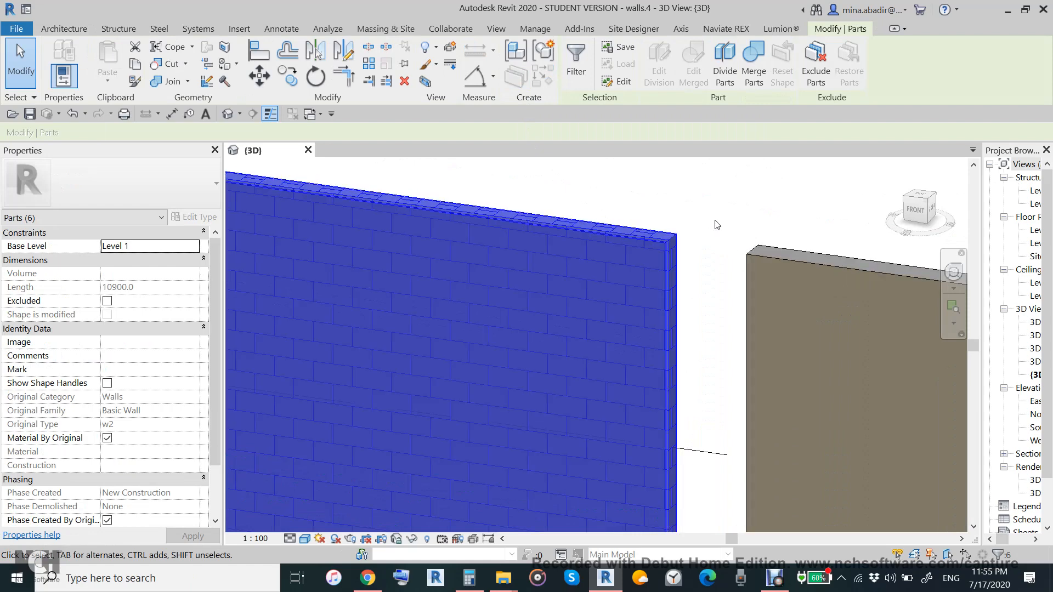
# Select the brick-patterned wall's parts to begin dividing them
pyautogui.click(717, 224)
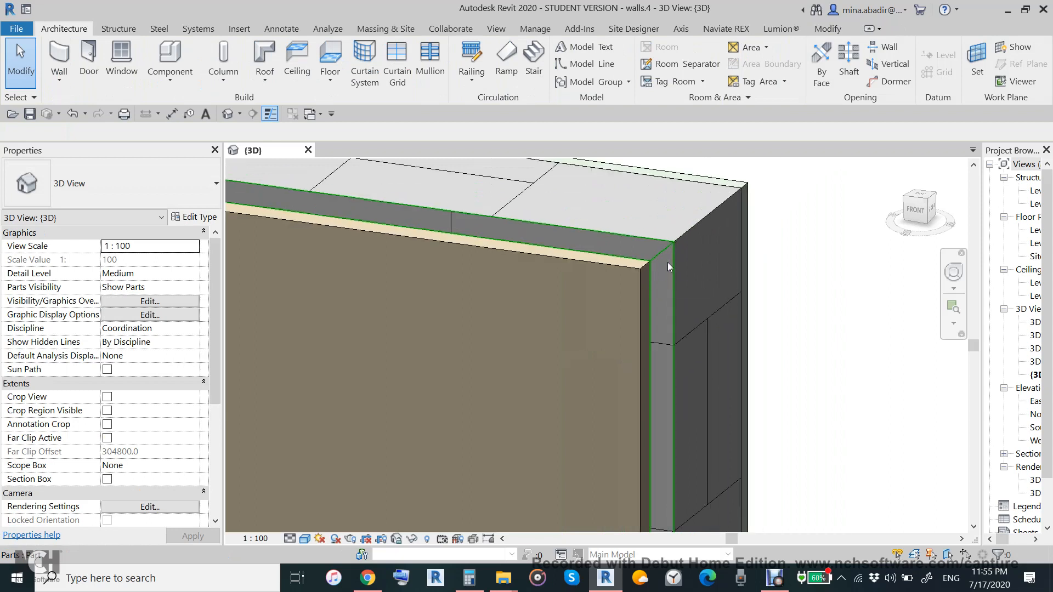
pyautogui.moveTo(659, 269)
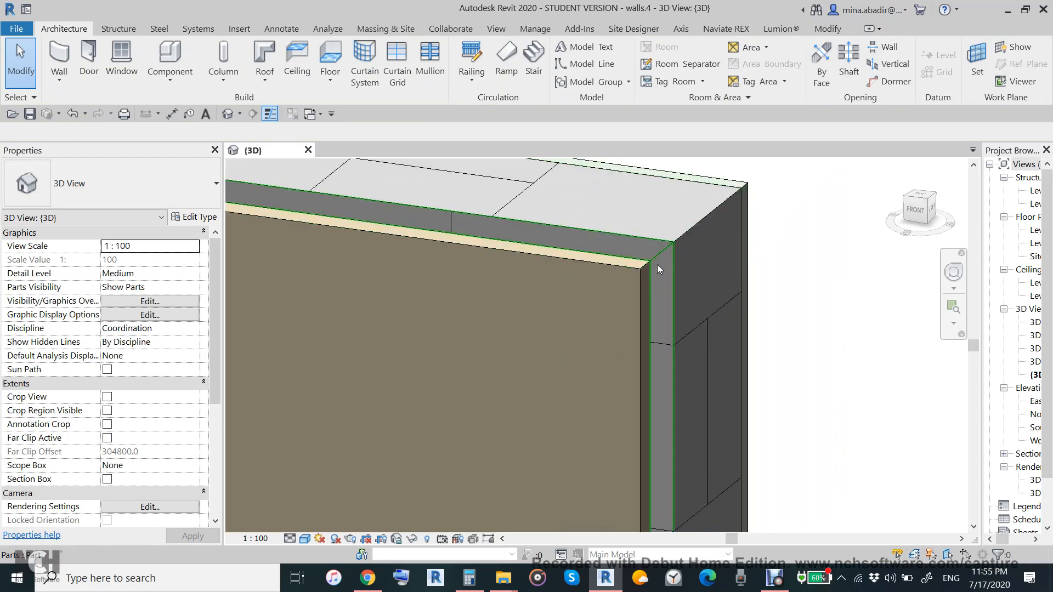
pyautogui.moveTo(656, 303)
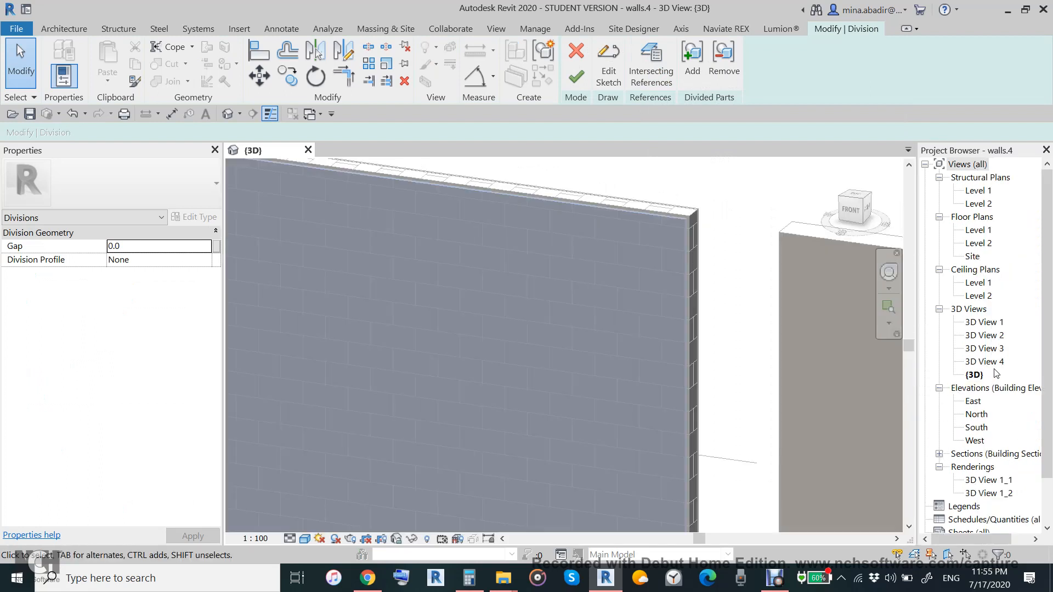
# Open Elevations > South from the Project Browser
pyautogui.click(976, 427)
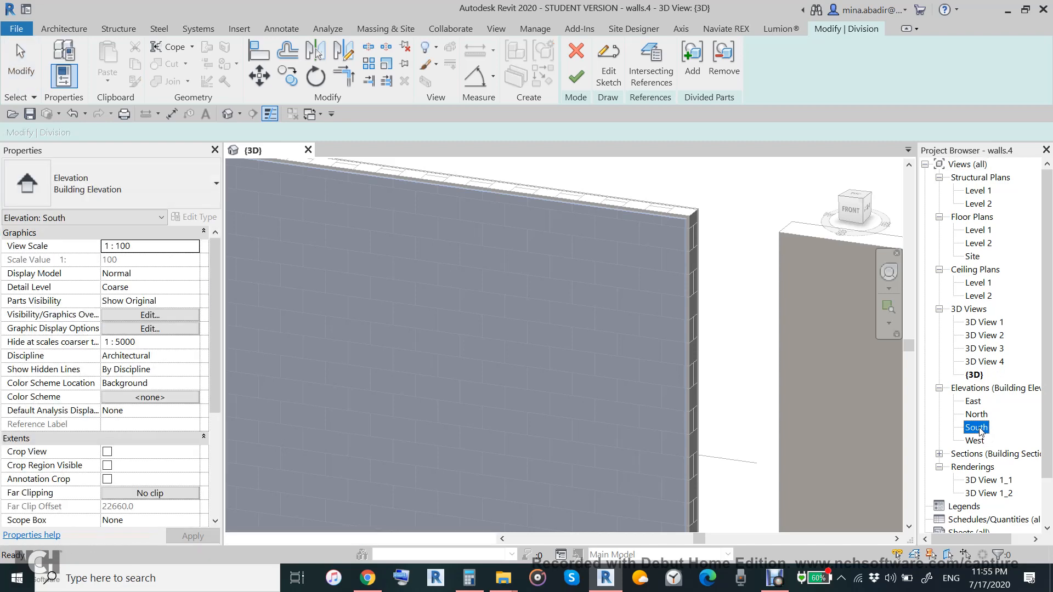
pyautogui.doubleClick(976, 427)
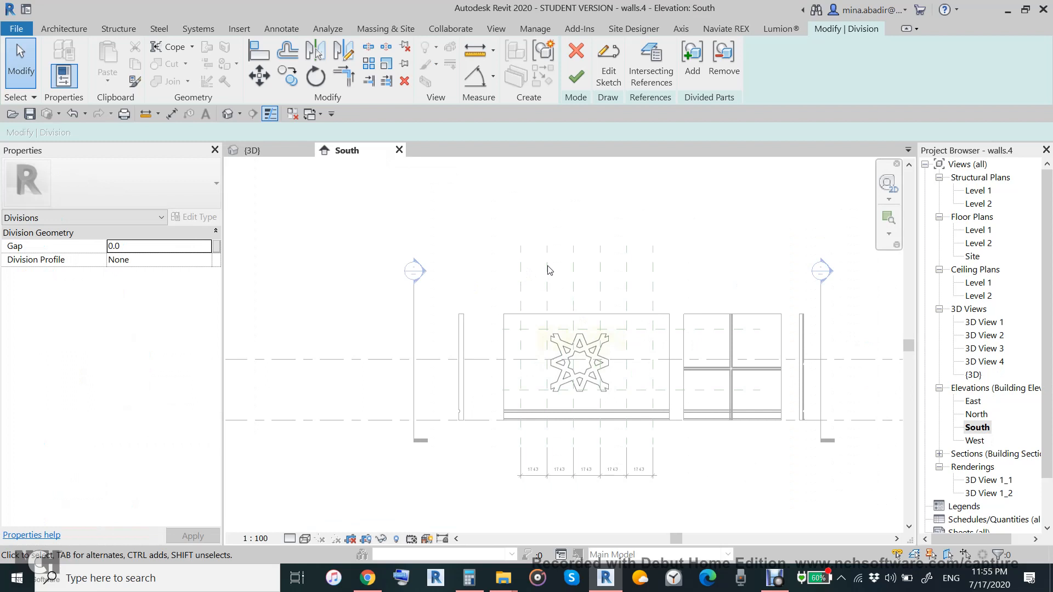
pyautogui.moveTo(667, 275)
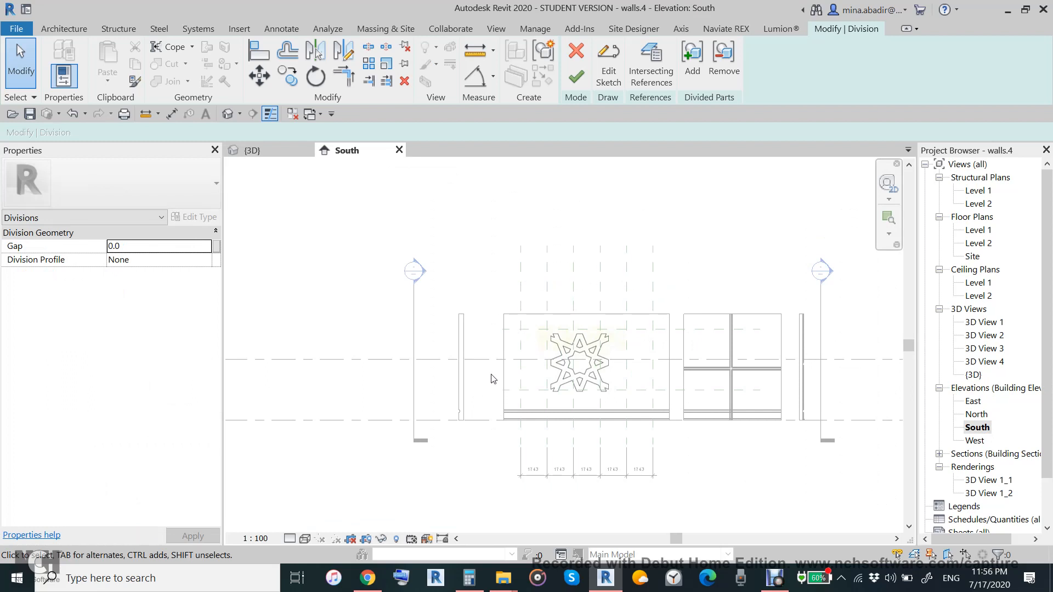
pyautogui.moveTo(471, 357)
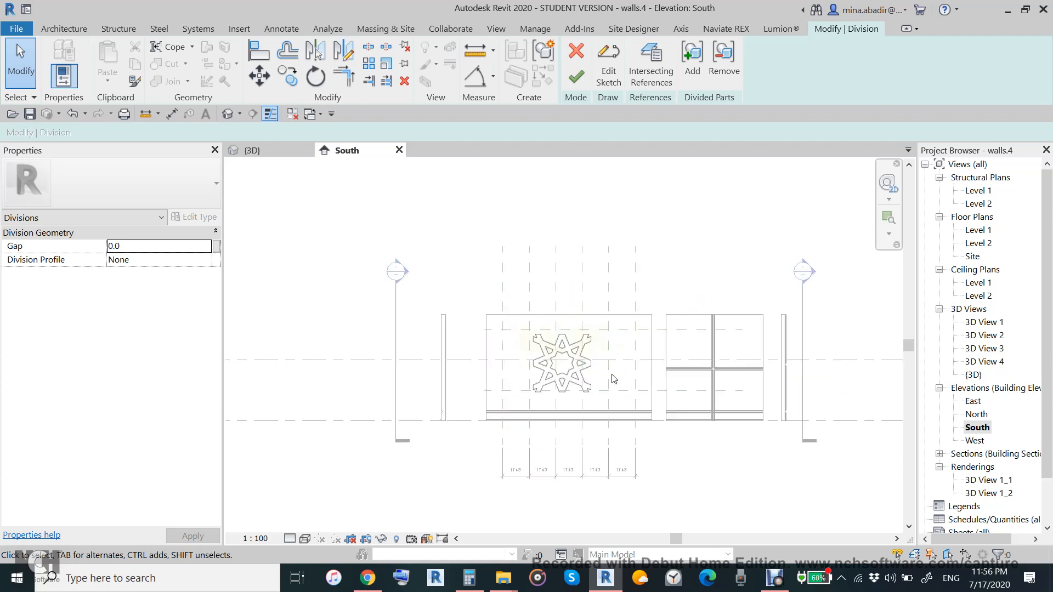
pyautogui.moveTo(709, 472)
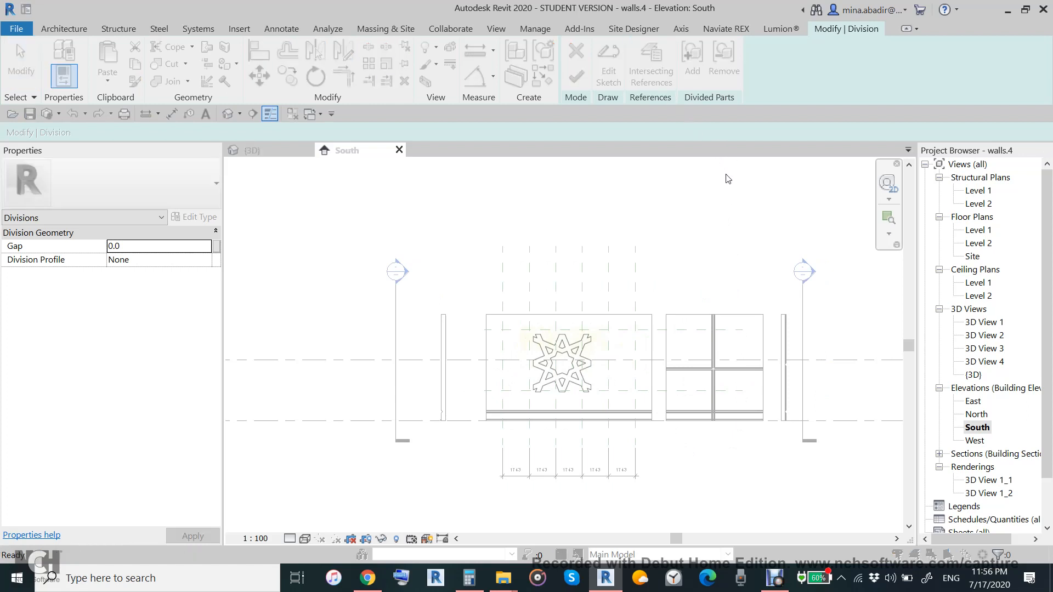
# Divide parts along Level 2 and reference planes 1–8, excluding Level 1 and INCLINED PALN, then finish
pyautogui.click(649, 59)
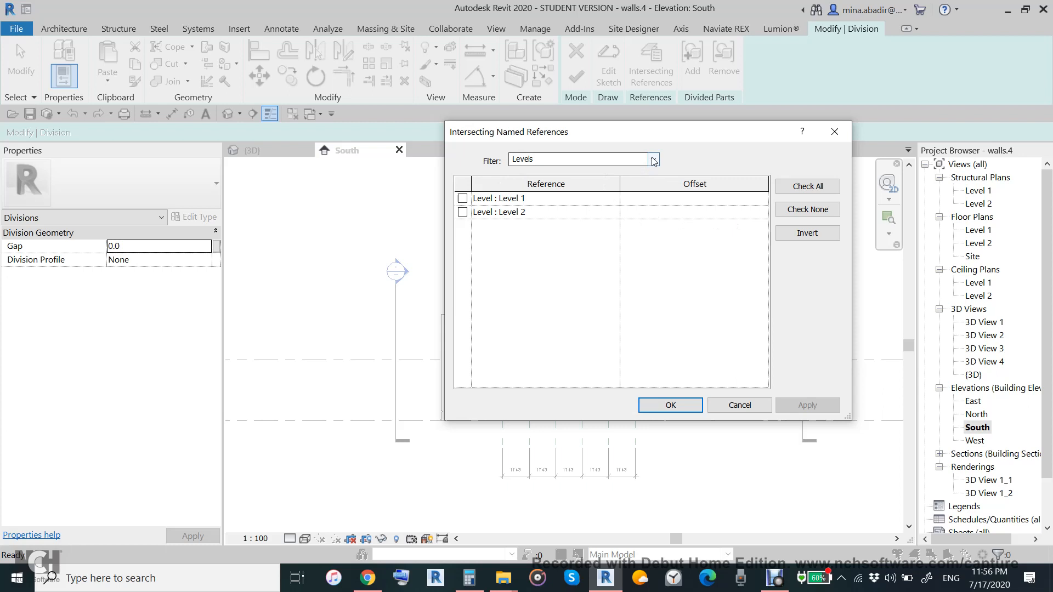
pyautogui.click(650, 160)
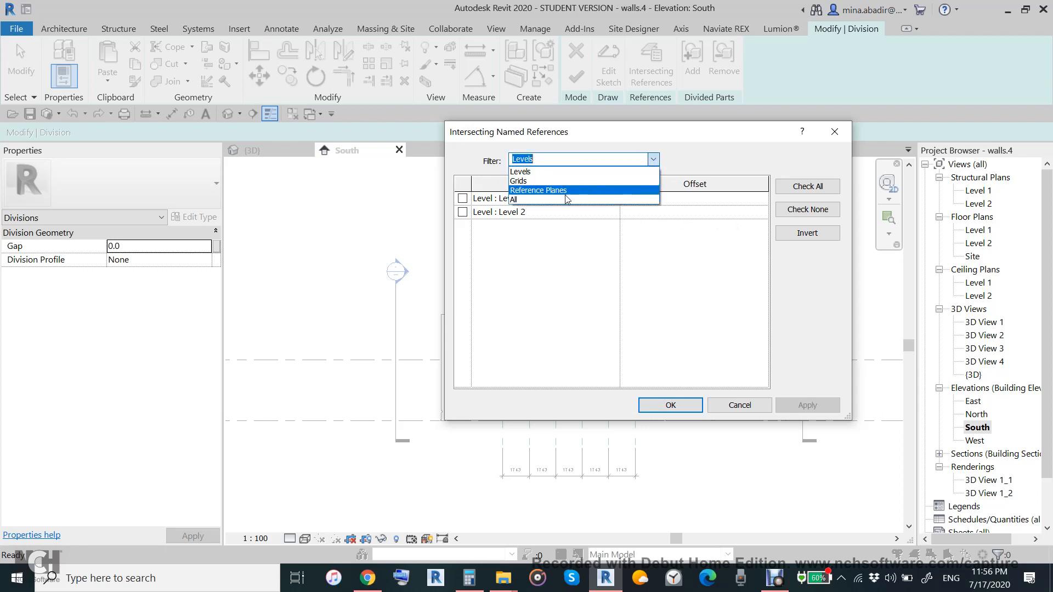
pyautogui.click(512, 200)
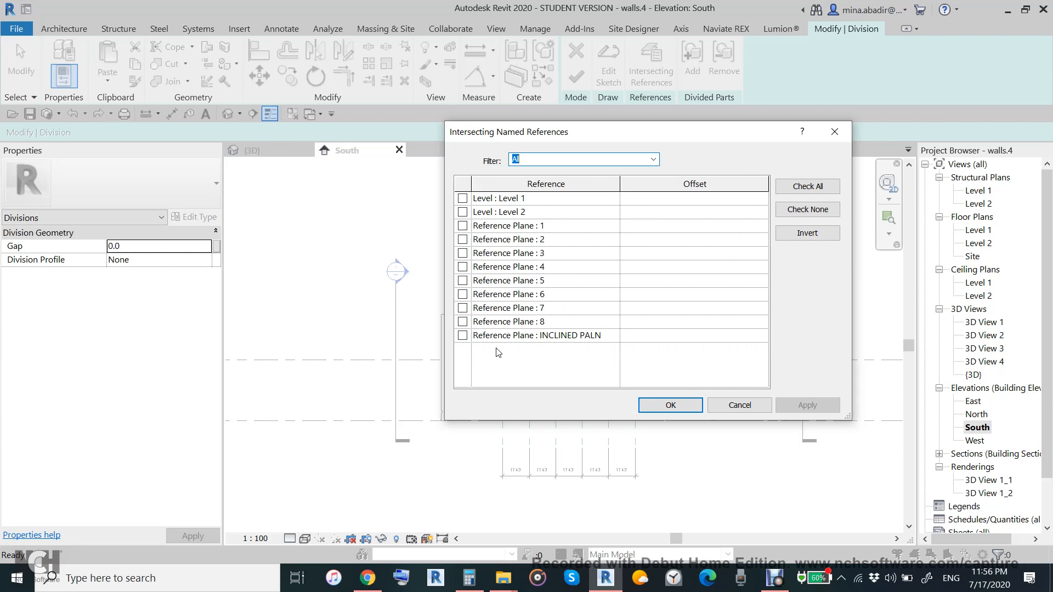
pyautogui.moveTo(521, 346)
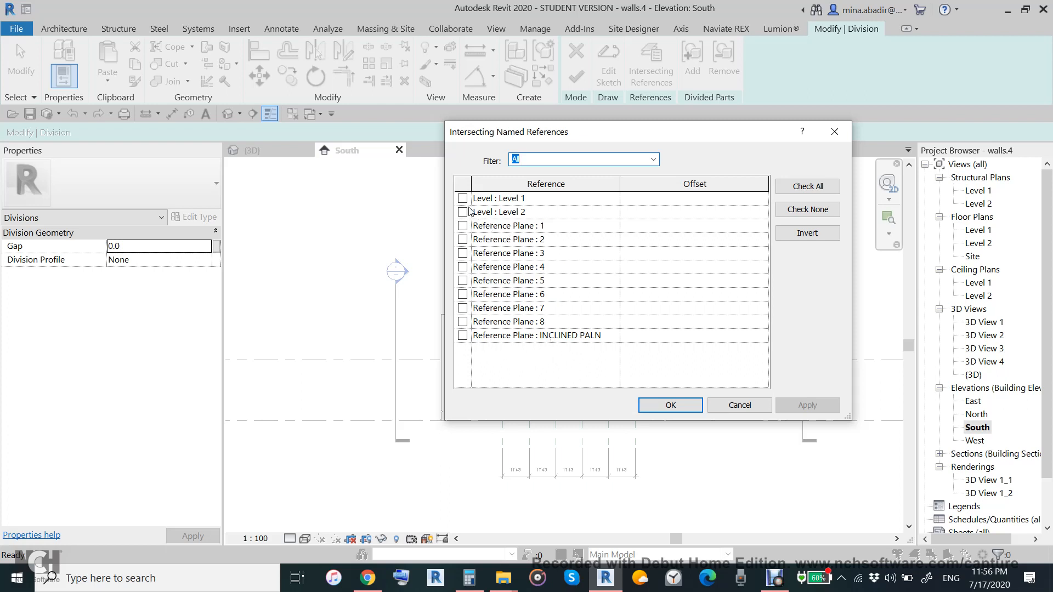
pyautogui.click(806, 186)
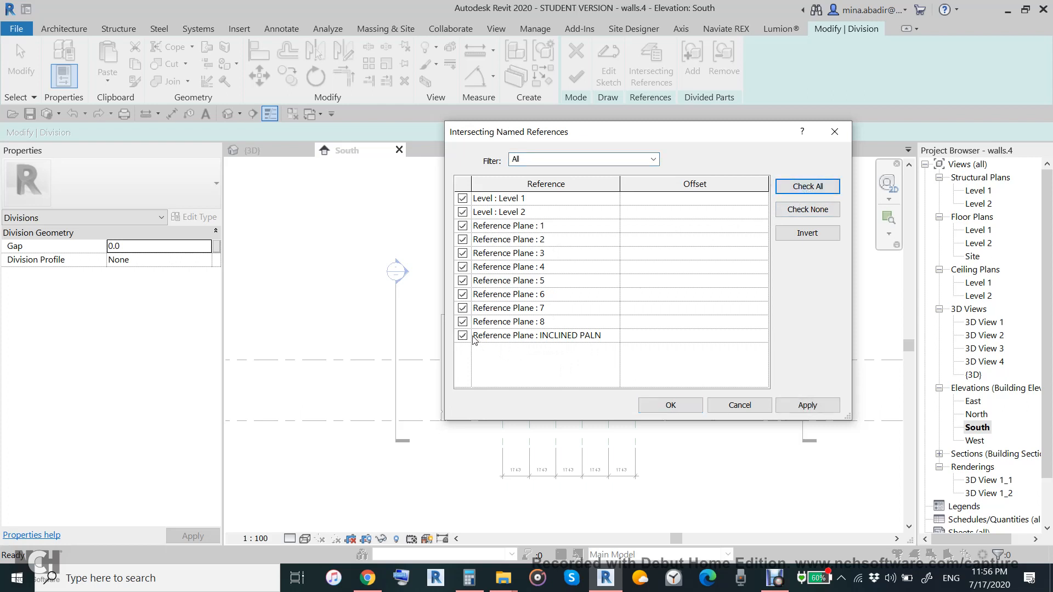
pyautogui.click(462, 335)
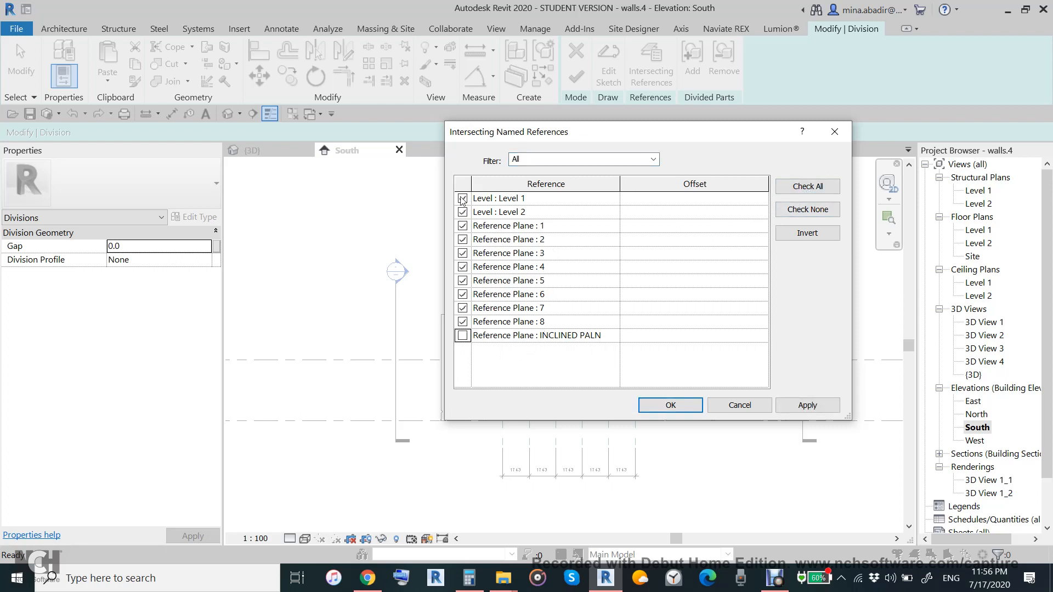
pyautogui.click(463, 198)
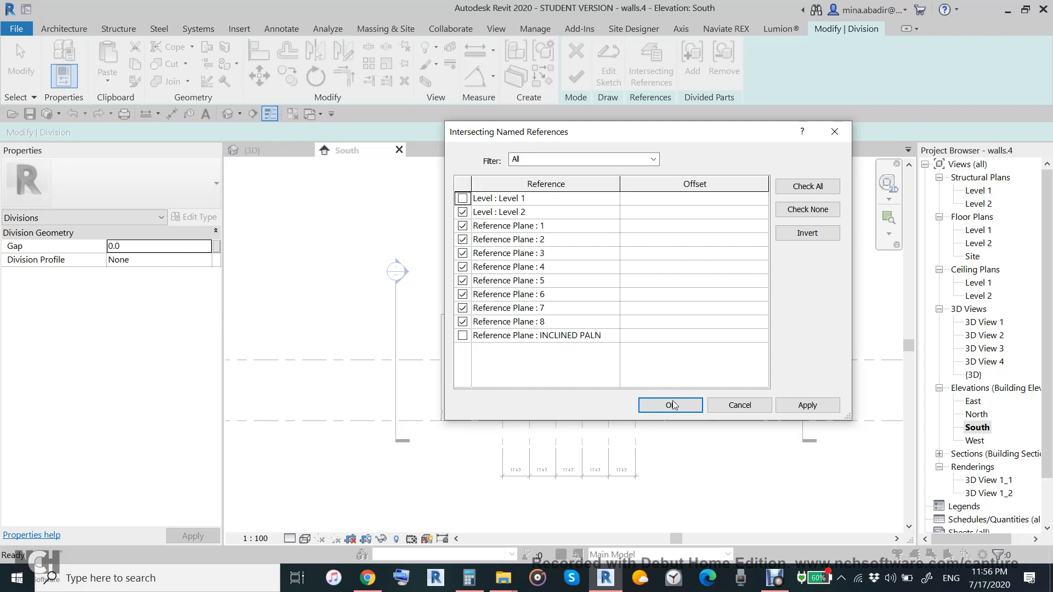
pyautogui.click(669, 404)
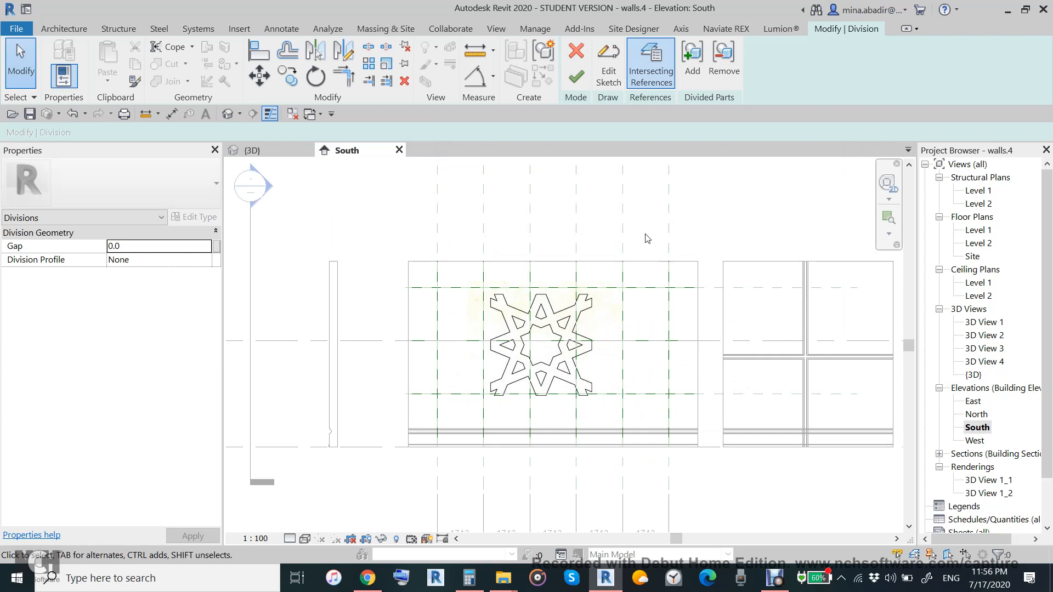
pyautogui.moveTo(366, 270)
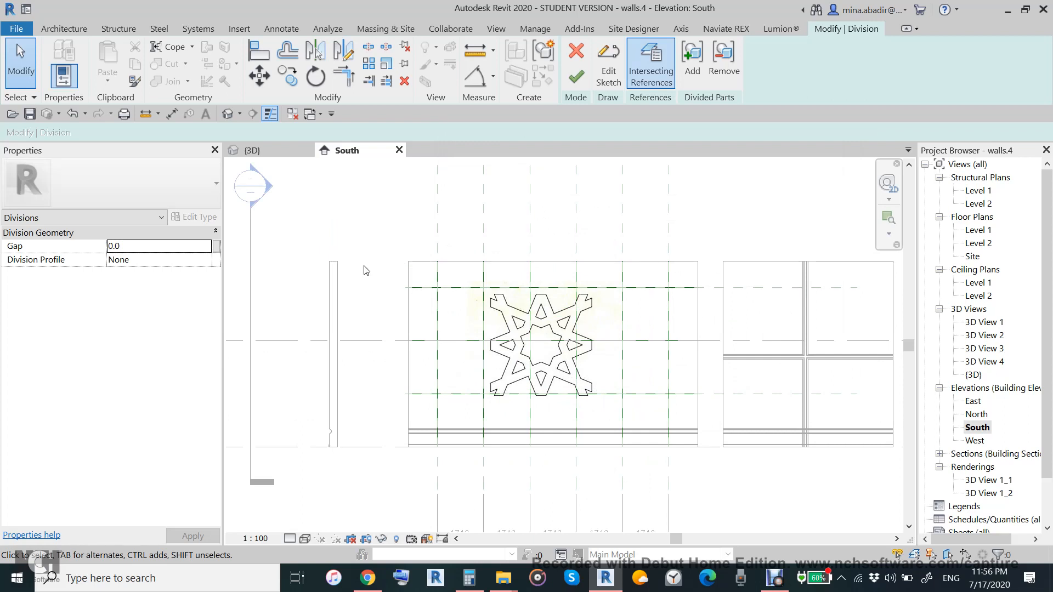
pyautogui.click(159, 245)
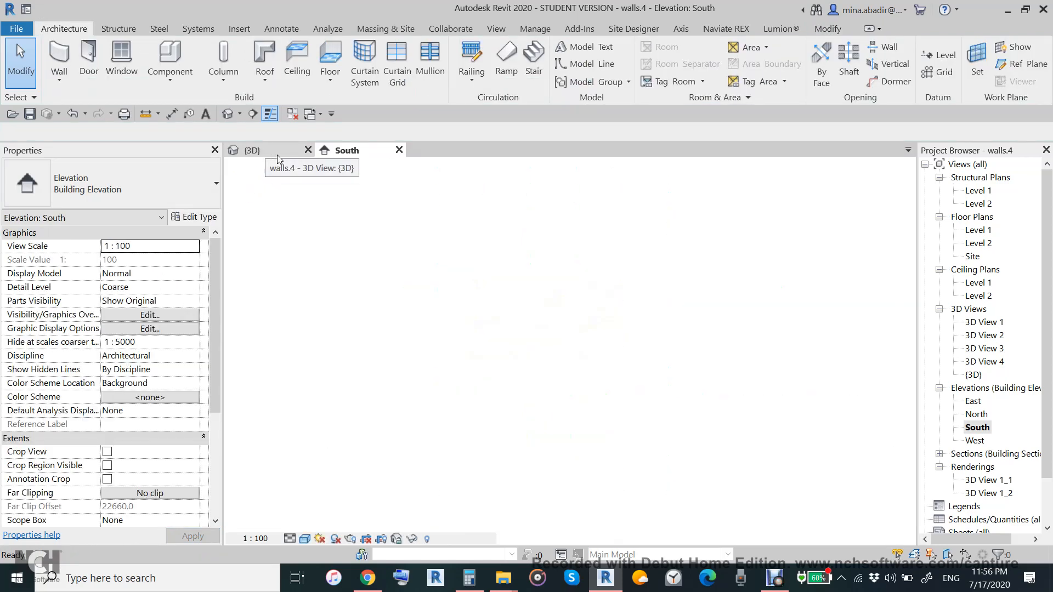
# Check the divided wall in 3D, then delete the star raster image from the South elevation
pyautogui.click(250, 149)
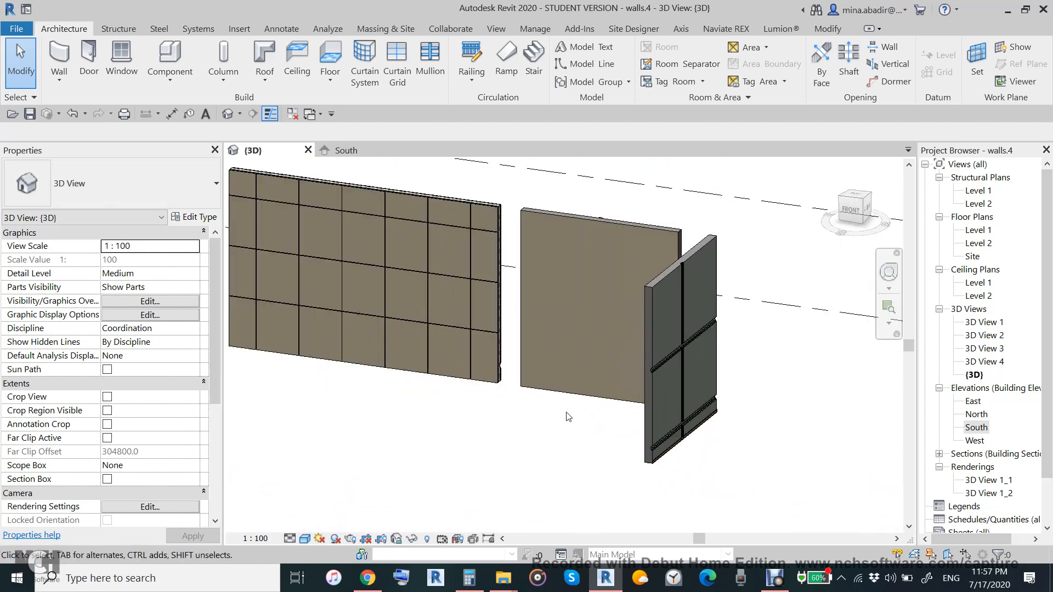
pyautogui.click(347, 149)
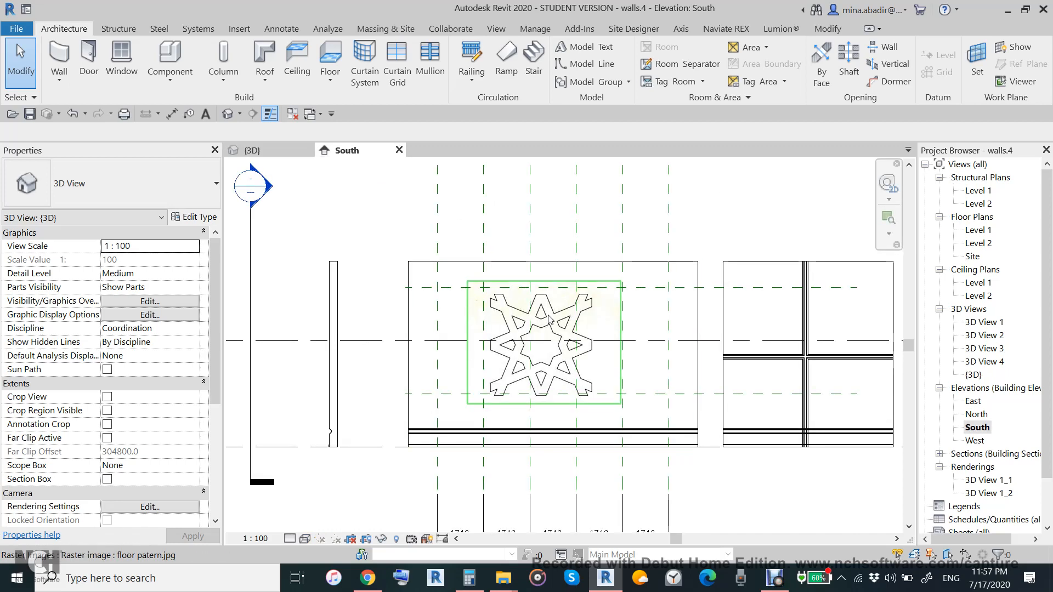
pyautogui.click(544, 342)
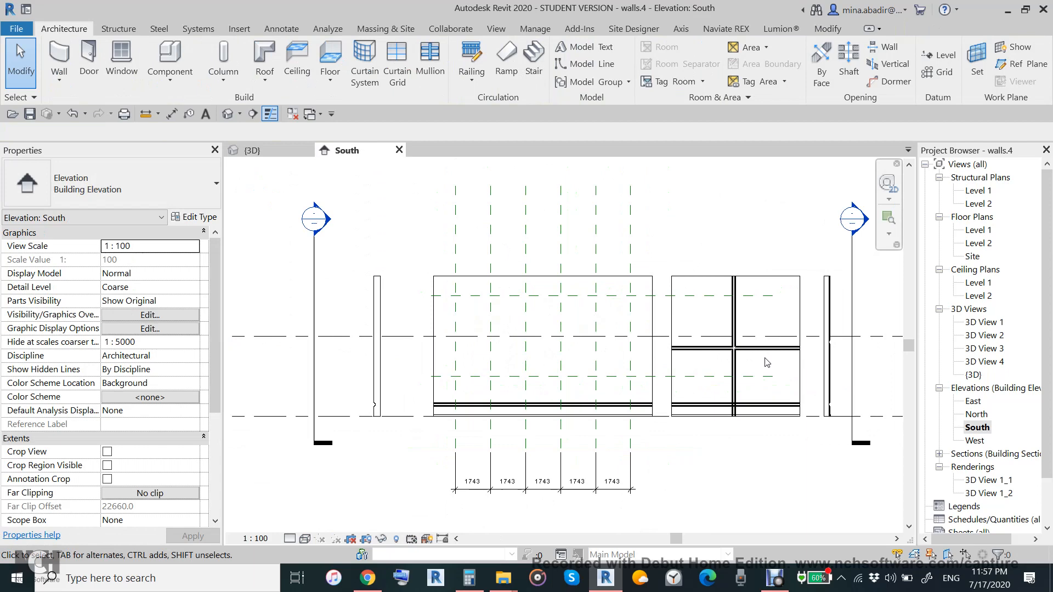
pyautogui.click(736, 346)
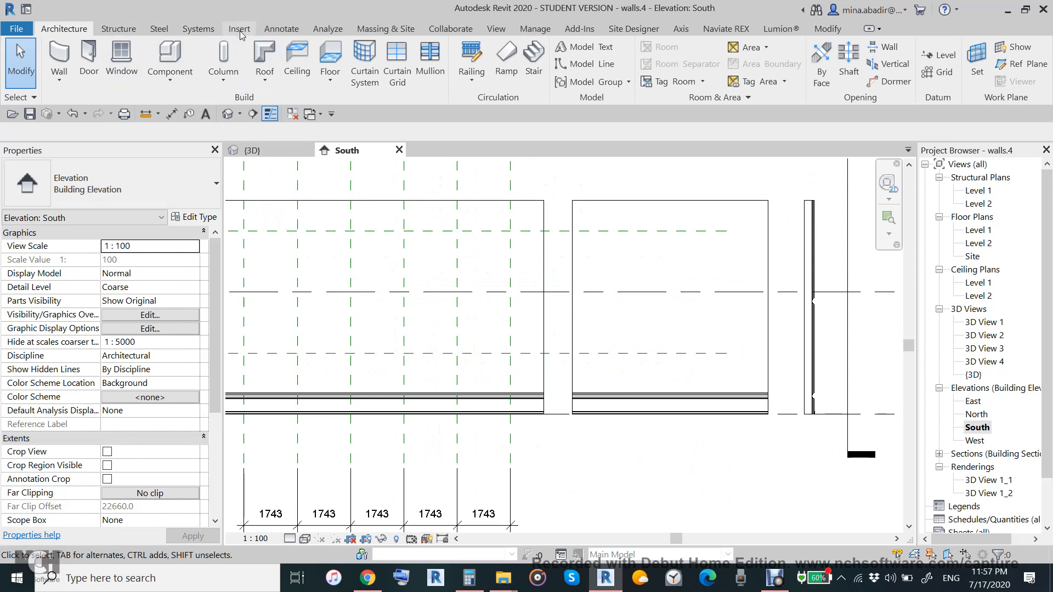
# Import the walls-3 Section 2 star-pattern DWG onto the plain middle wall
pyautogui.click(239, 28)
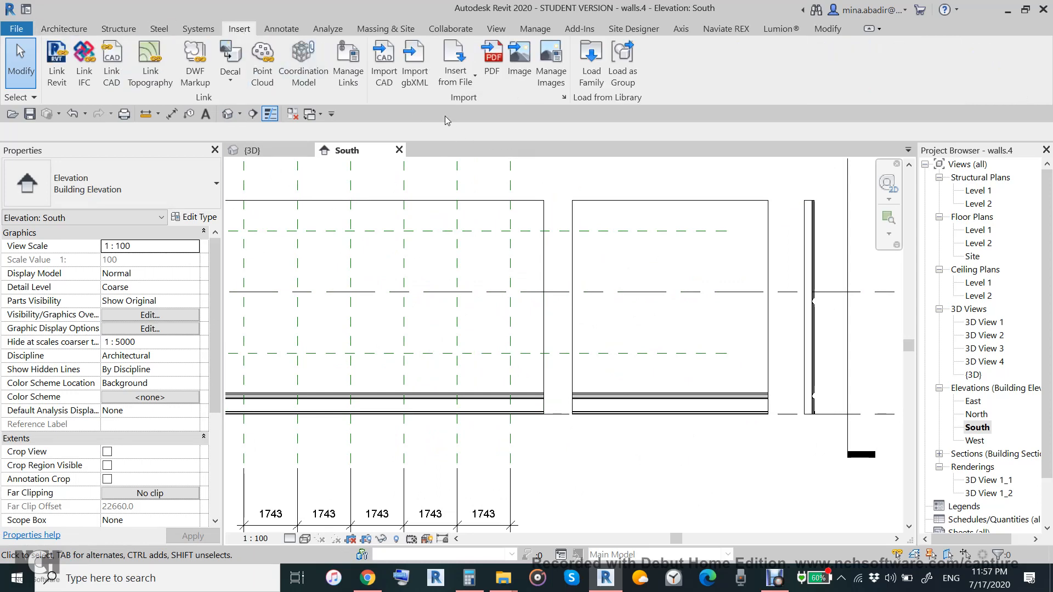
pyautogui.click(383, 60)
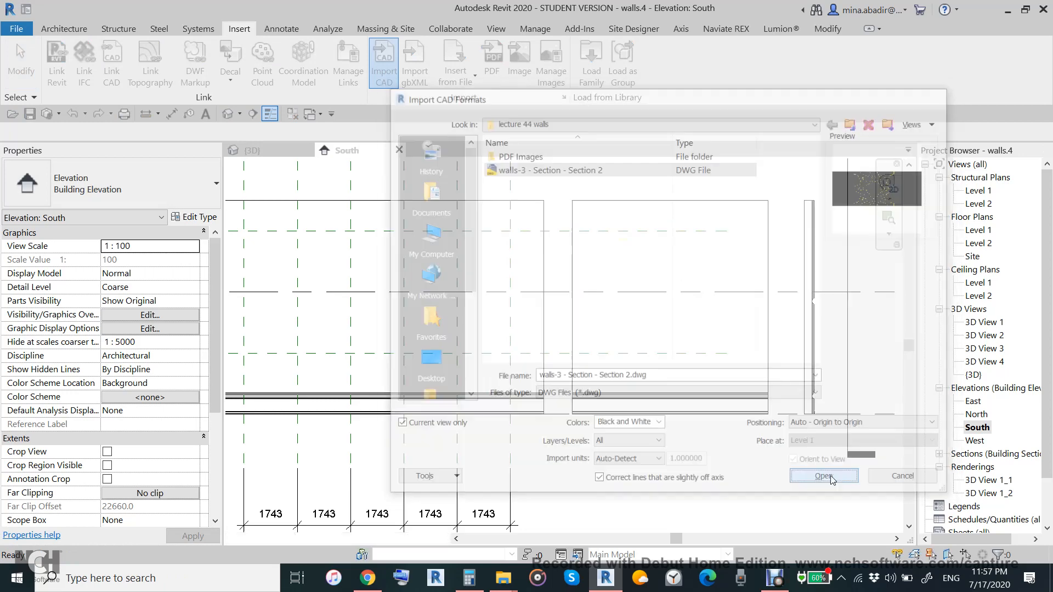
pyautogui.click(823, 476)
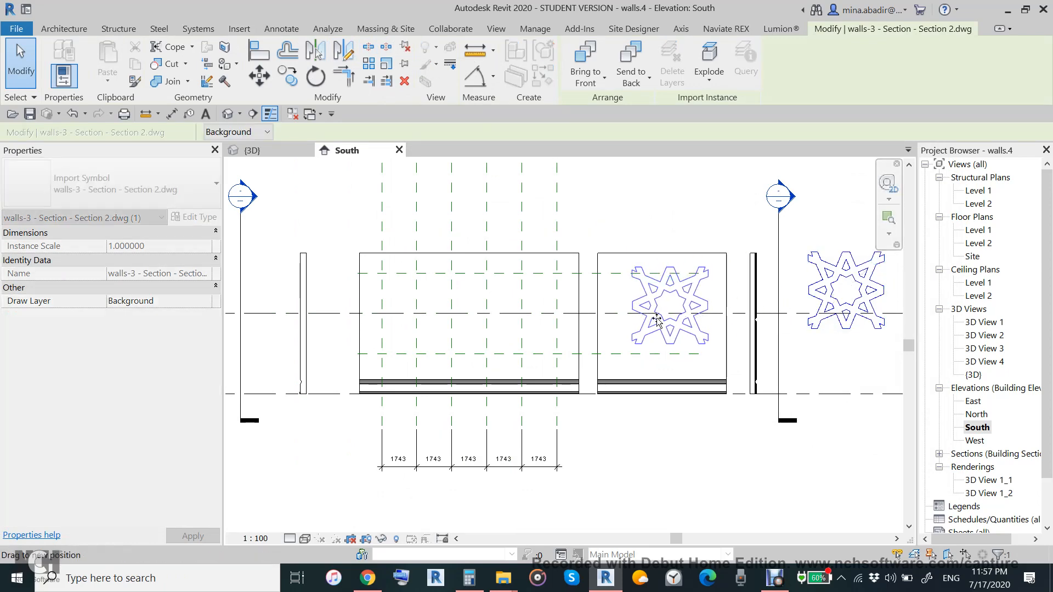
pyautogui.click(238, 28)
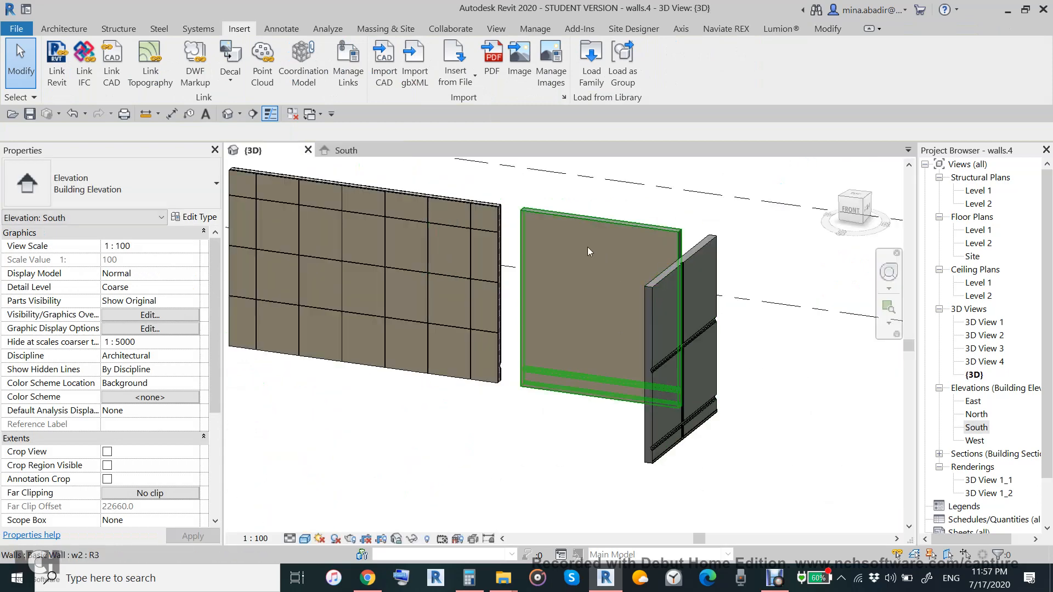
# Select the plain wall's travertine finish part and start Divide Parts on it
pyautogui.click(598, 282)
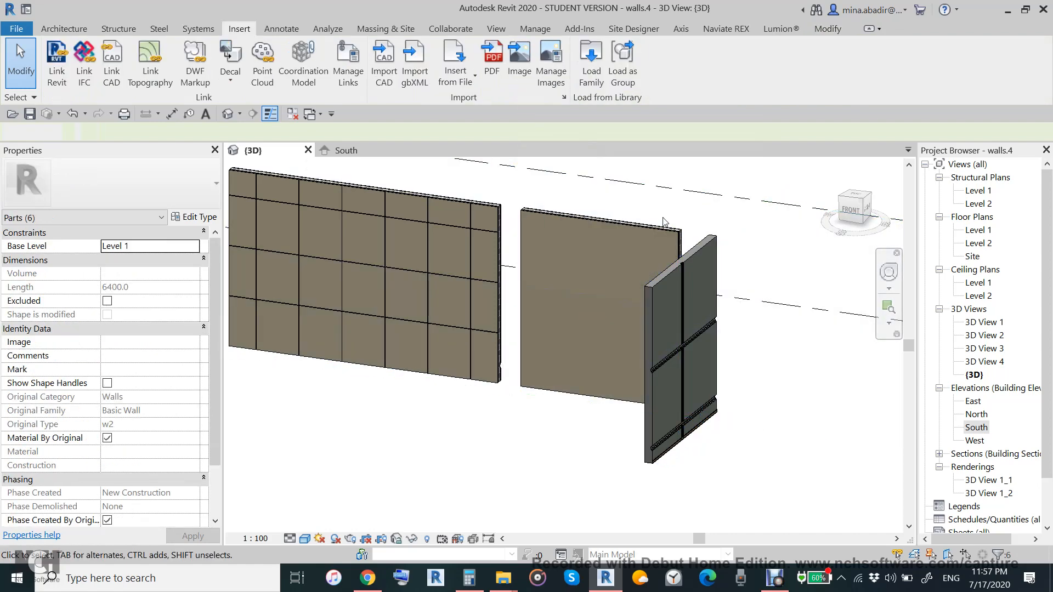
pyautogui.click(598, 302)
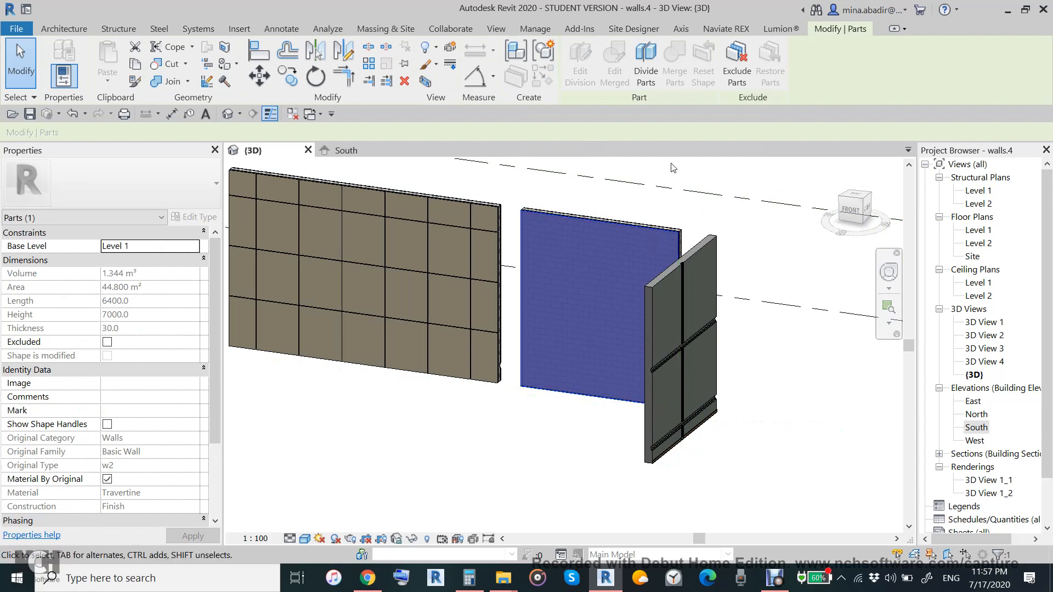
pyautogui.click(645, 64)
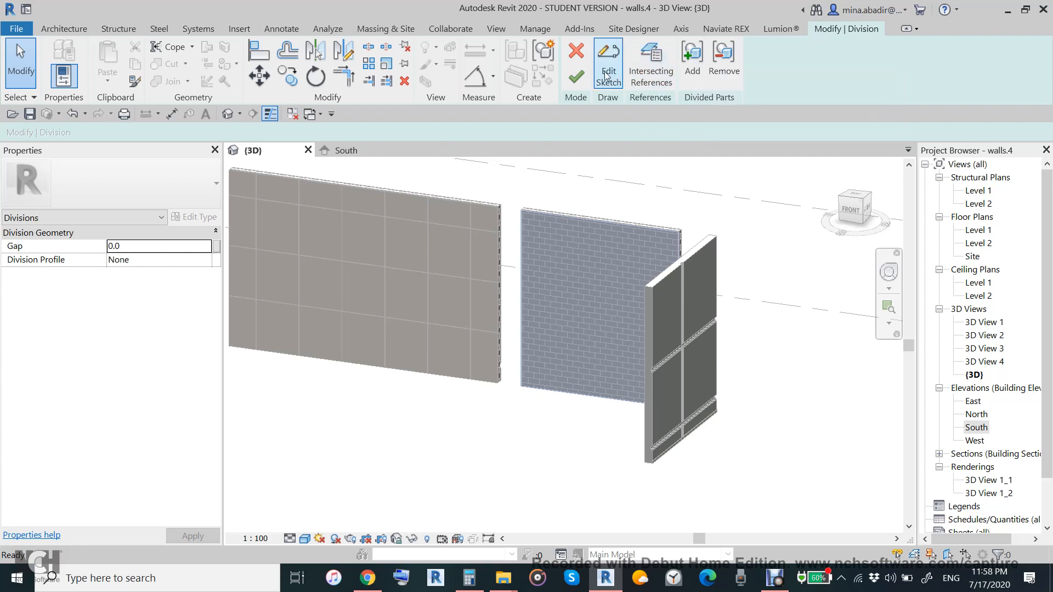
# Trace the imported star outline with Pick Lines, apply a 5.0 gap, and finish the division
pyautogui.click(607, 60)
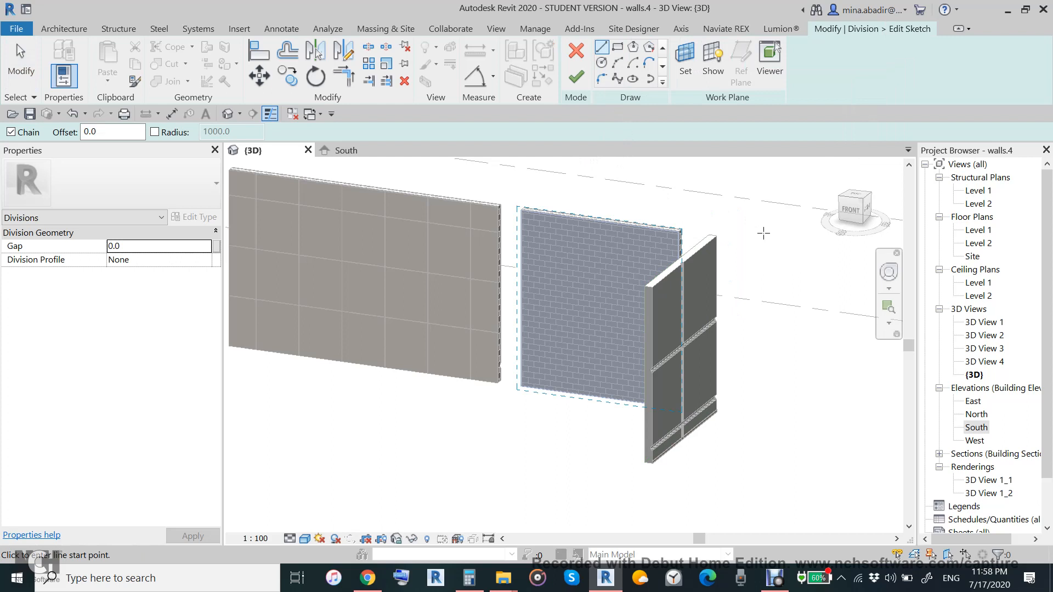
pyautogui.click(346, 149)
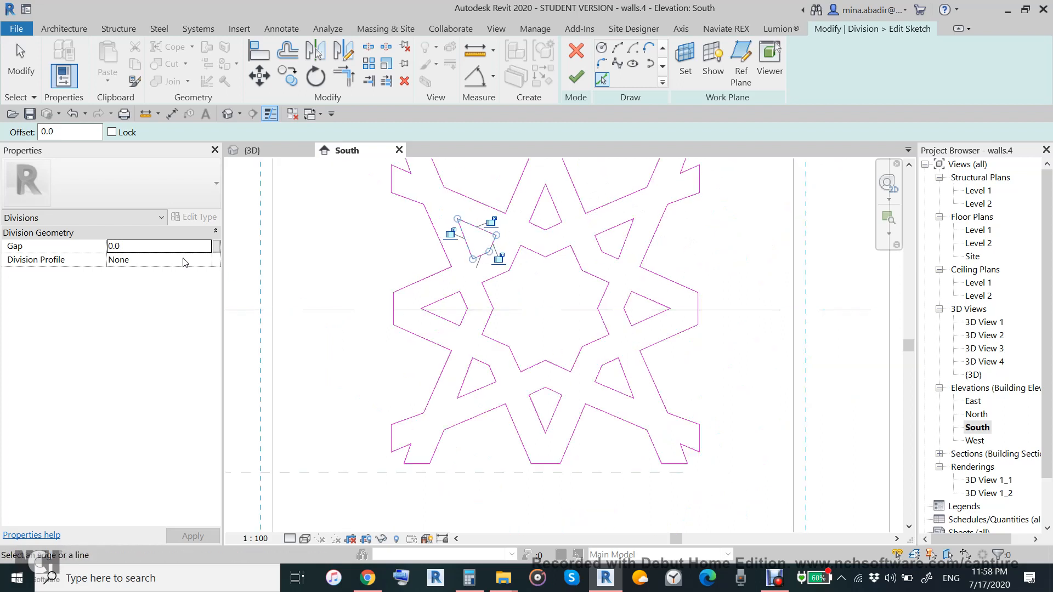
pyautogui.write('5')
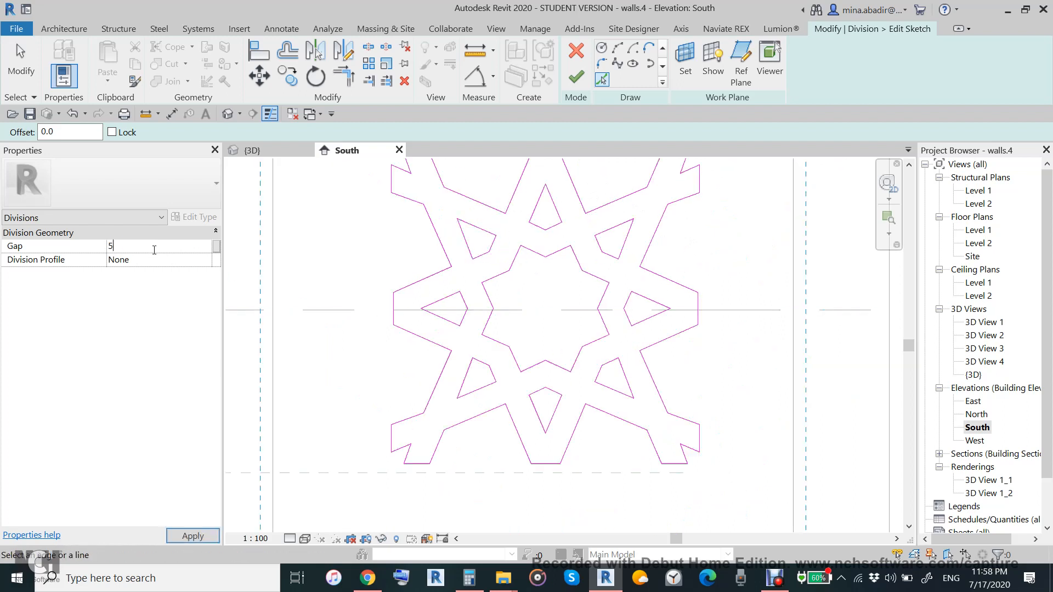
pyautogui.click(192, 535)
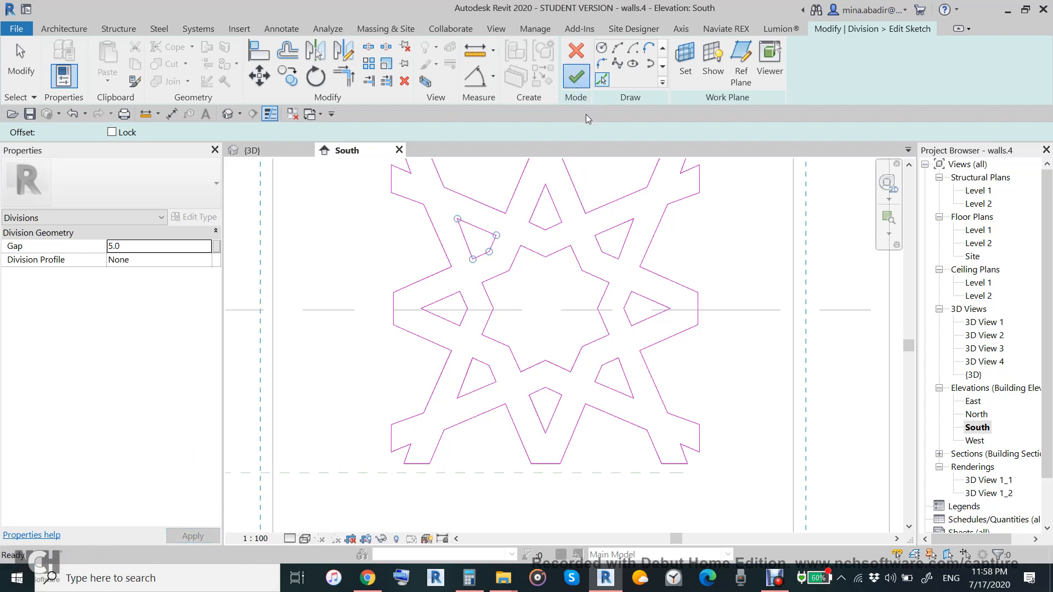
pyautogui.click(574, 76)
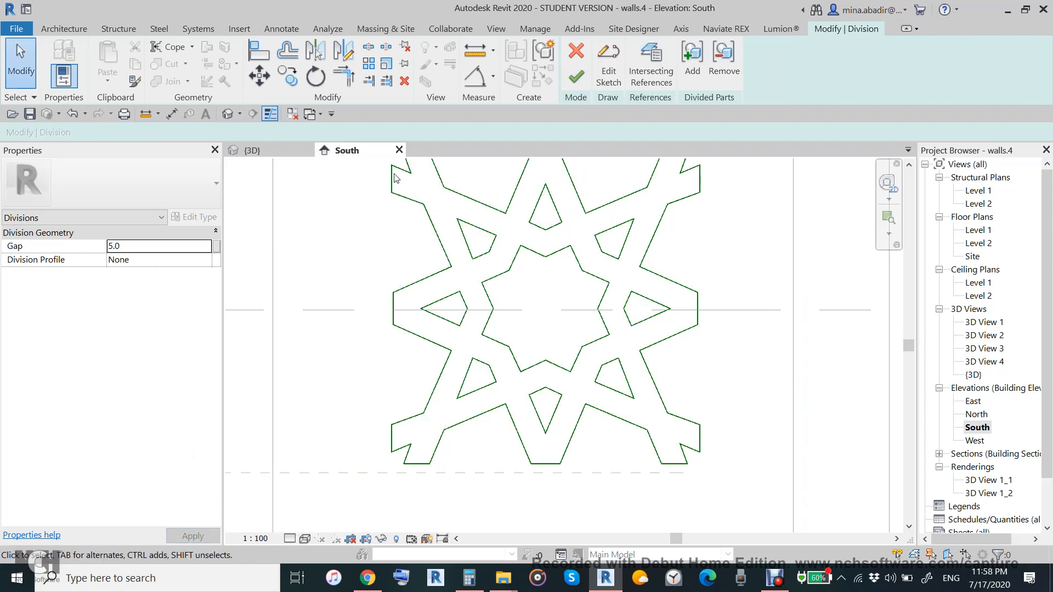
pyautogui.click(252, 149)
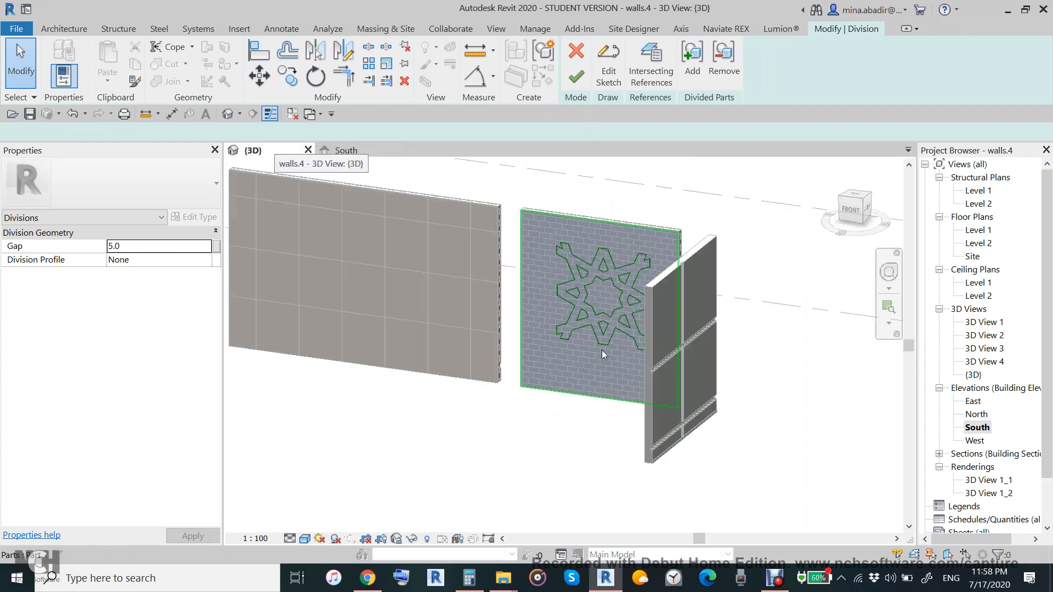
pyautogui.moveTo(575, 60)
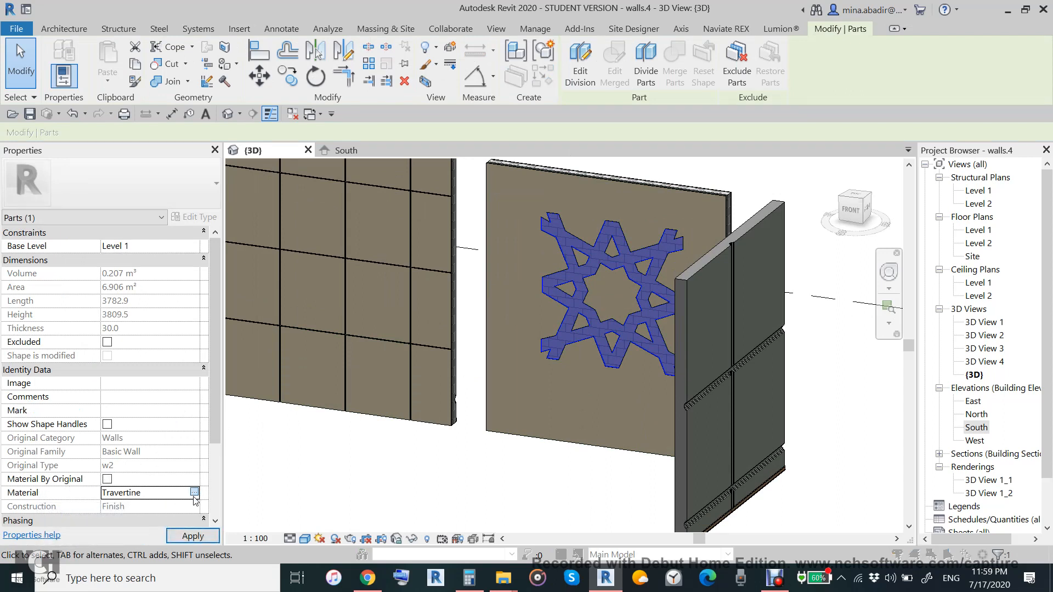
# Search 'alu' and assign Aluminum, Anodized Blue to the star-shaped part
pyautogui.click(195, 493)
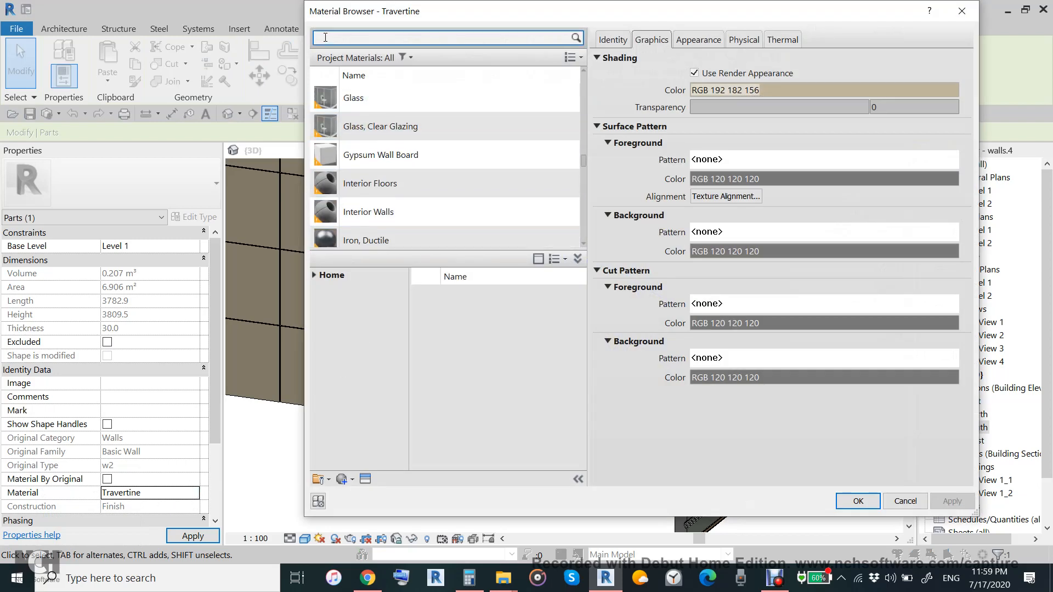
pyautogui.write('alu')
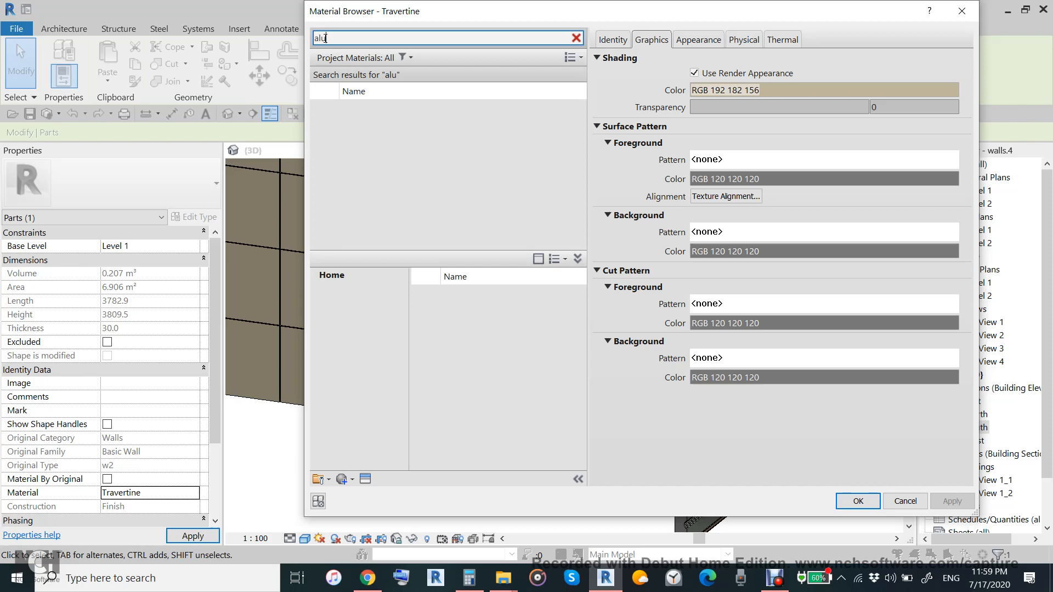
pyautogui.click(392, 171)
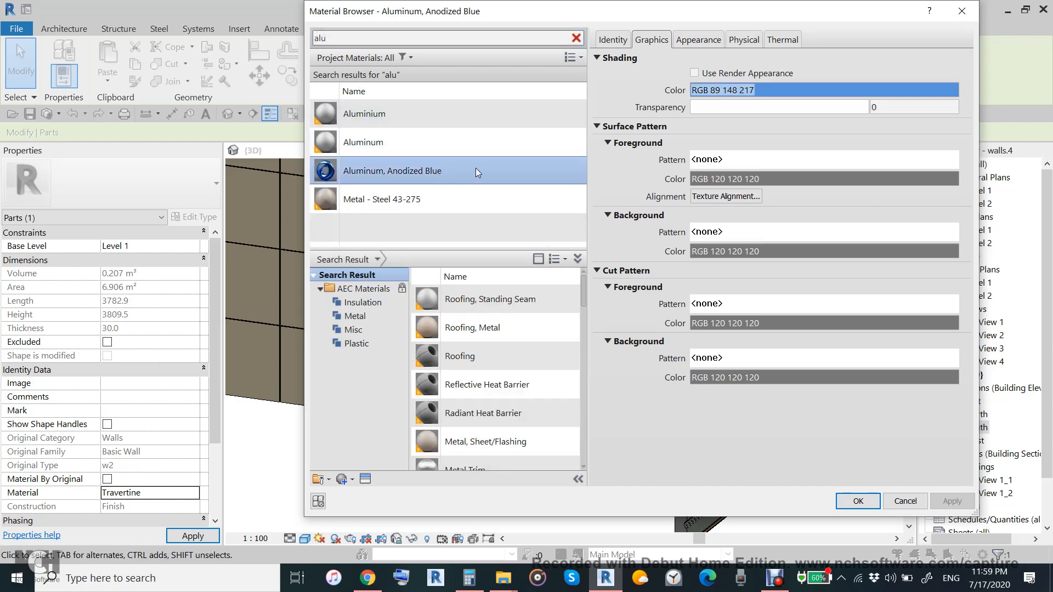
pyautogui.click(855, 500)
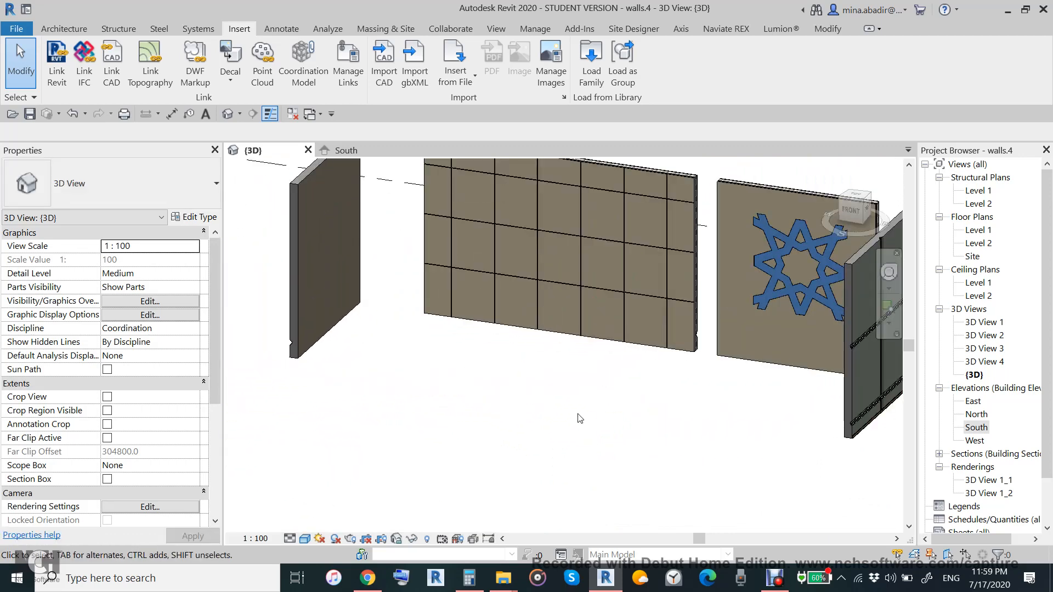
pyautogui.moveTo(559, 379)
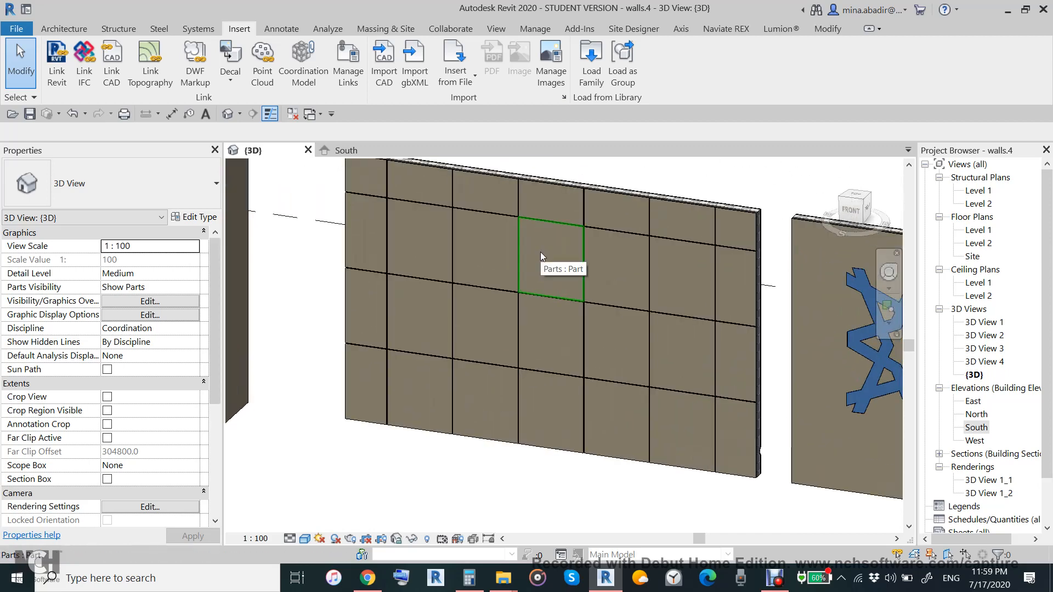
# Create an in-place Casework component and begin a Sweep form in it
pyautogui.click(64, 28)
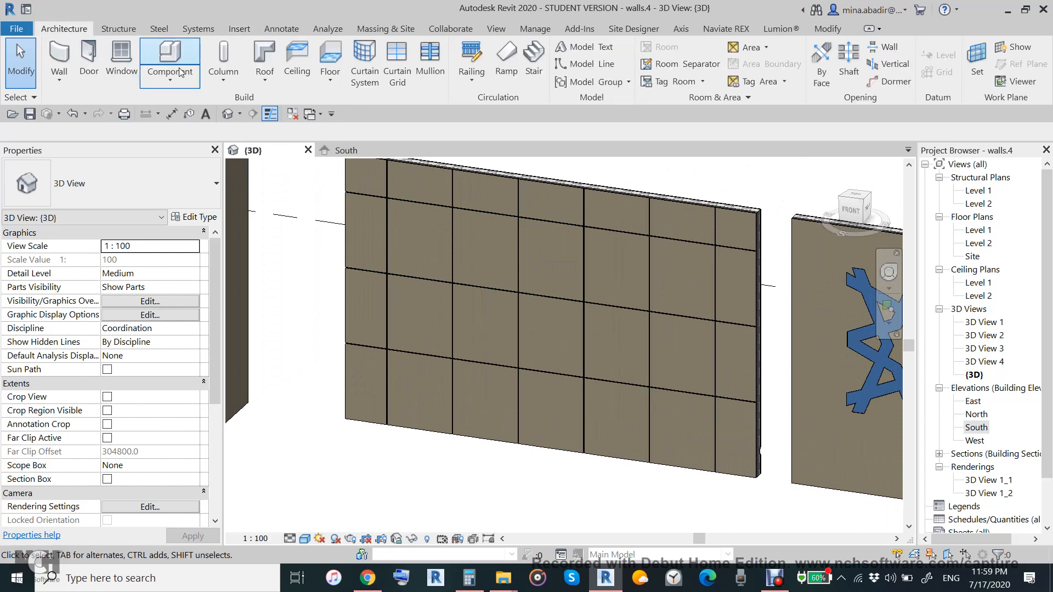
pyautogui.click(170, 59)
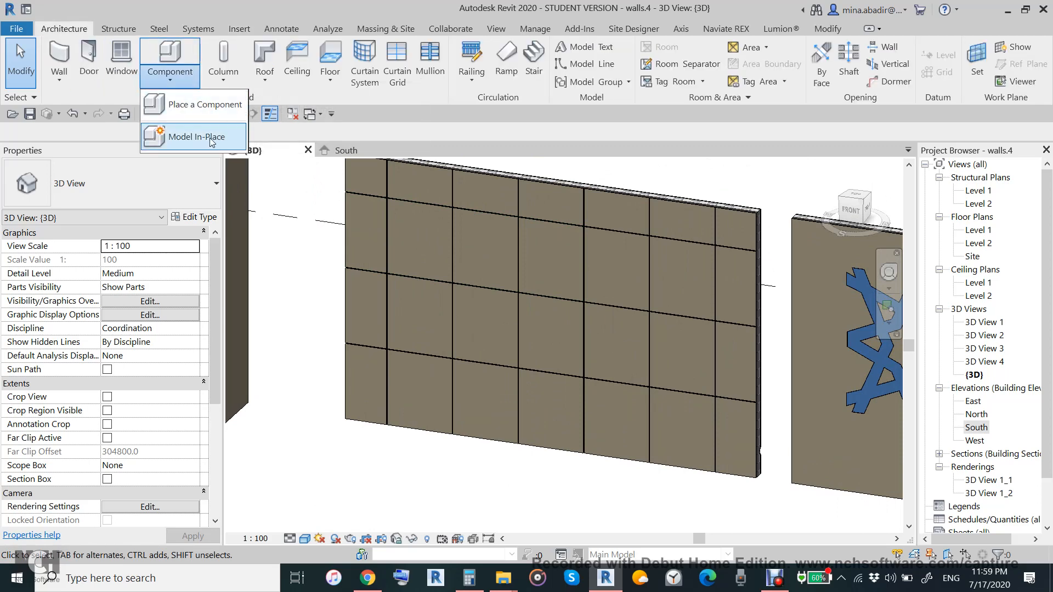
pyautogui.click(194, 136)
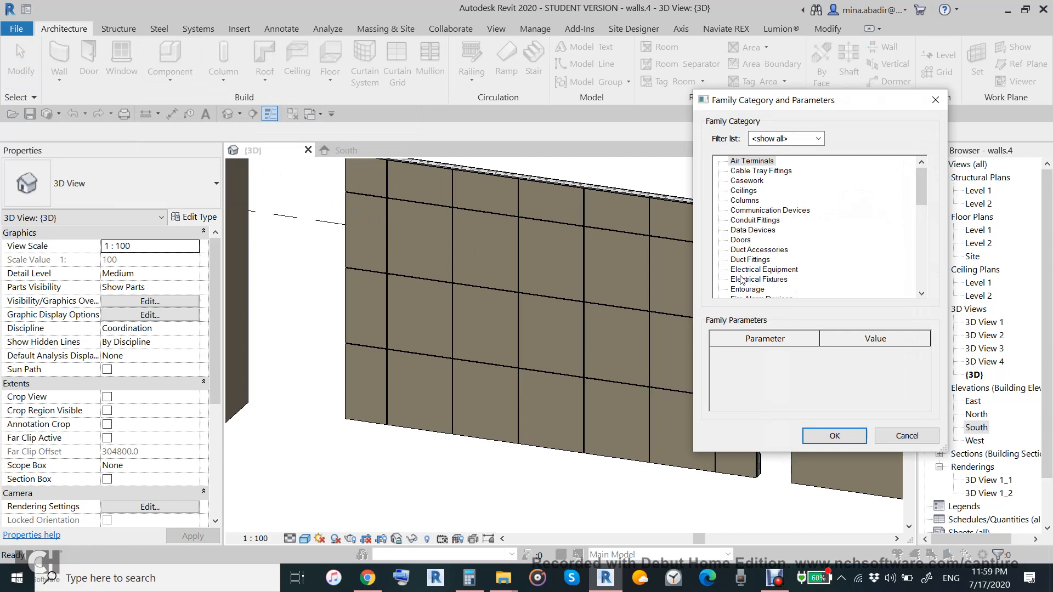
pyautogui.click(834, 436)
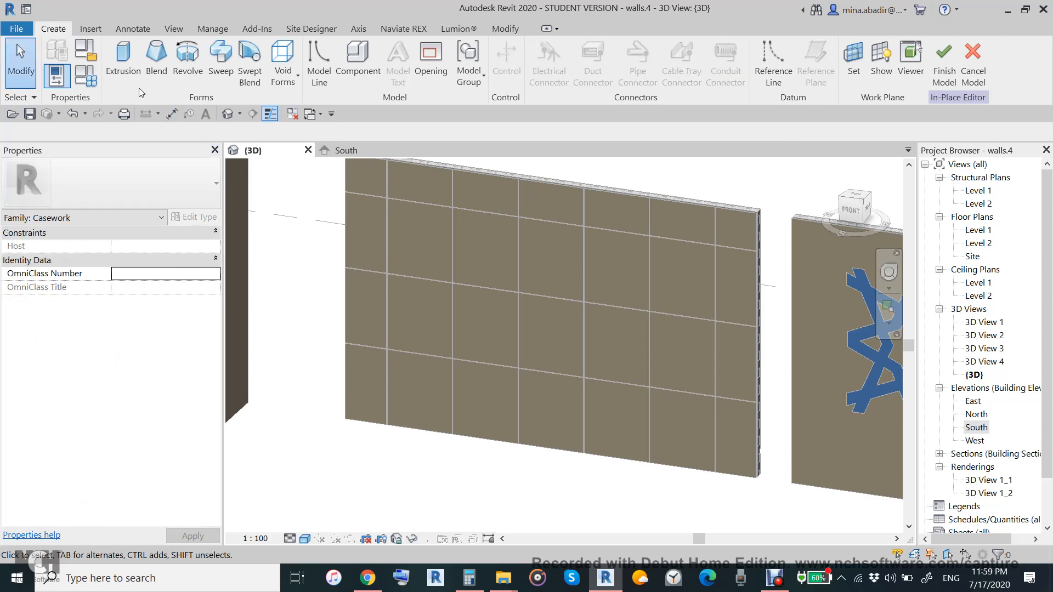
pyautogui.moveTo(415, 162)
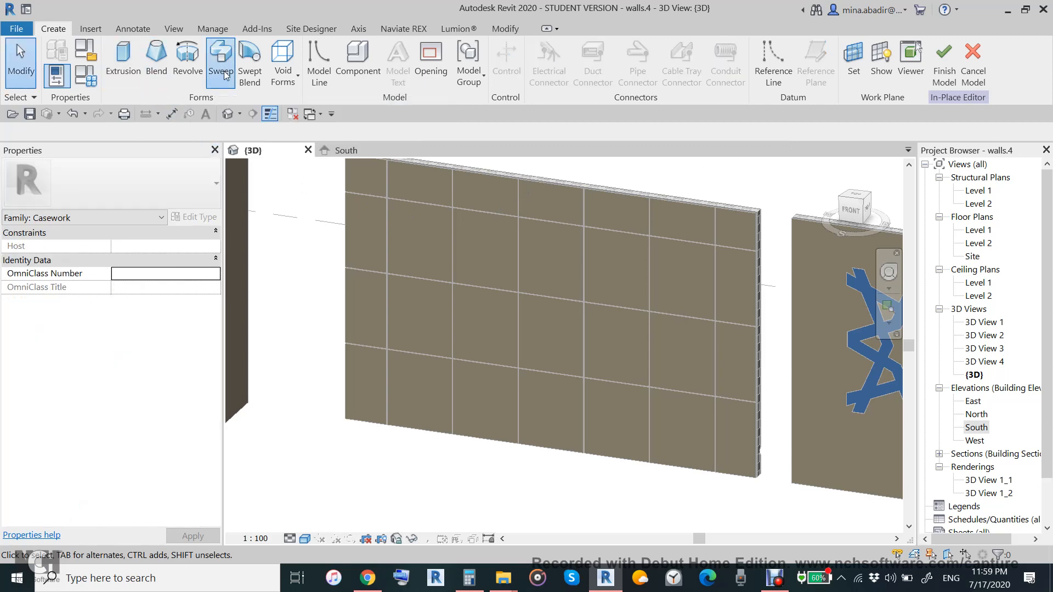
pyautogui.click(220, 60)
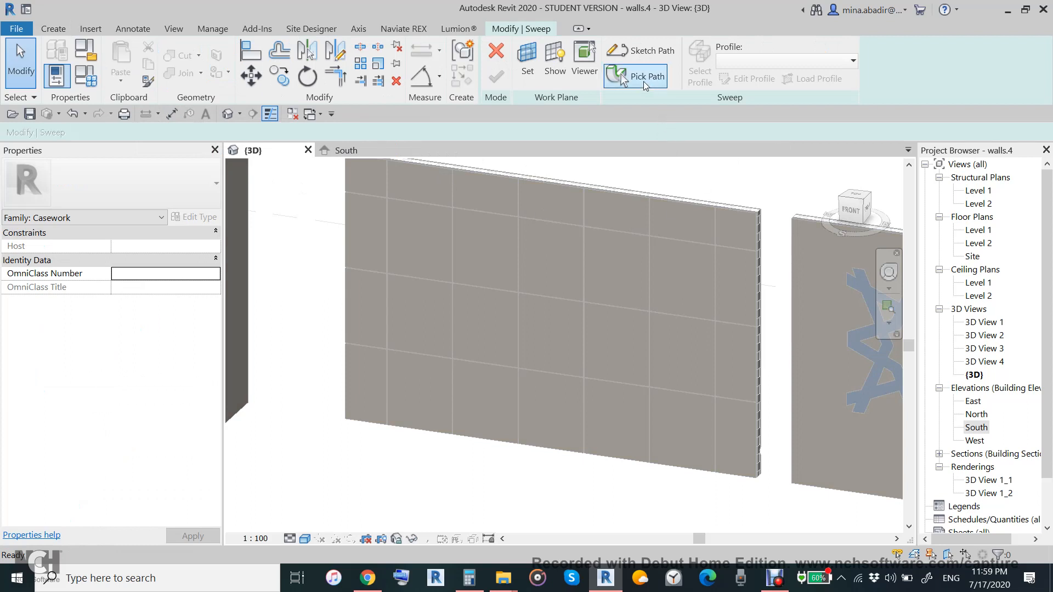
# Pick the wall panel's top and side edges as the sweep path and finish it
pyautogui.click(647, 75)
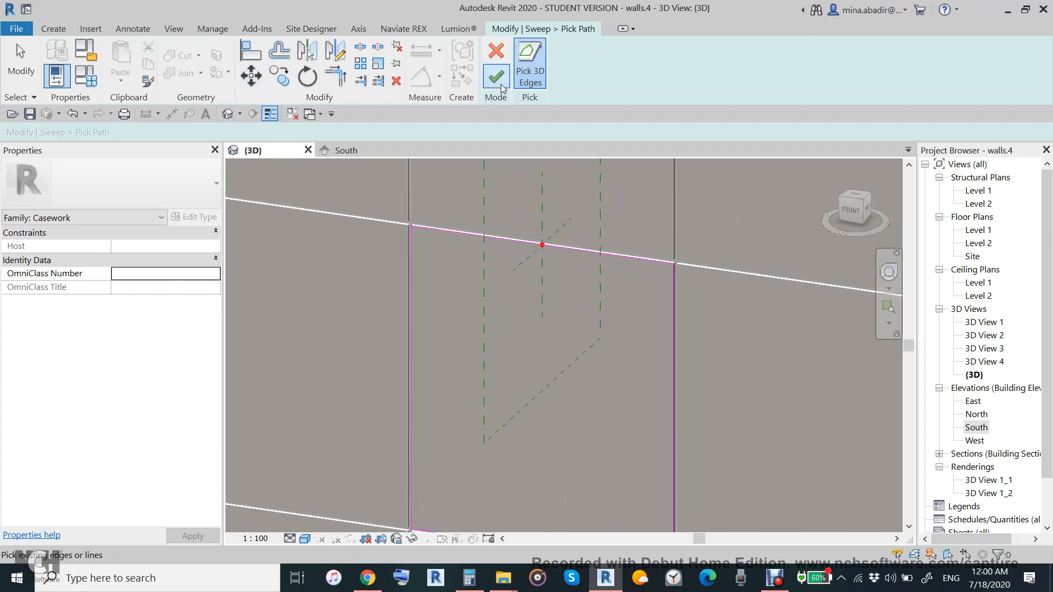
pyautogui.click(496, 76)
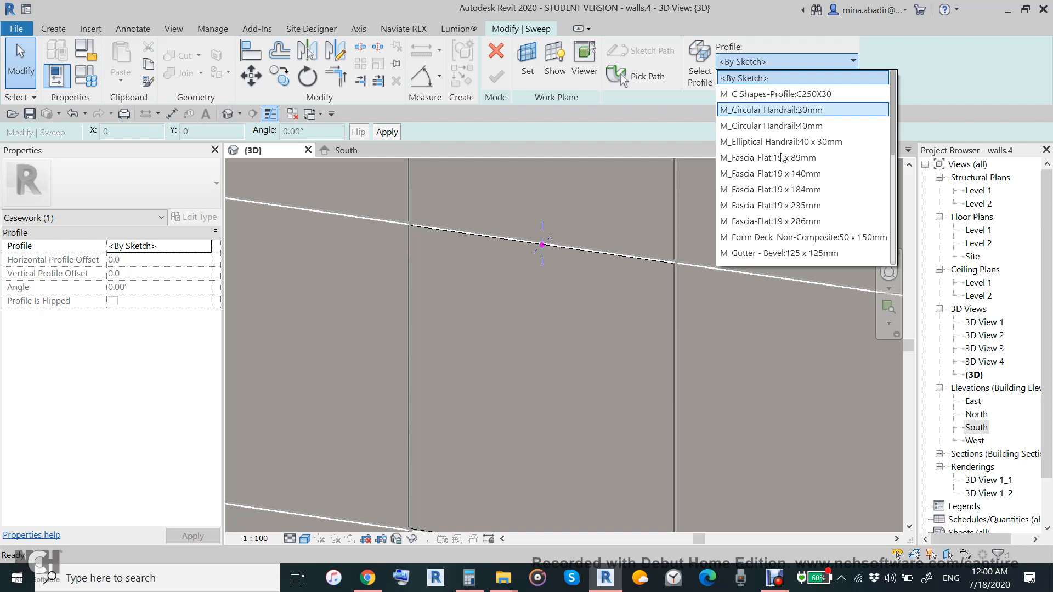
# Choose the PICTURE FRAME profile, rotate it 90° and flip it
pyautogui.scroll(-3)
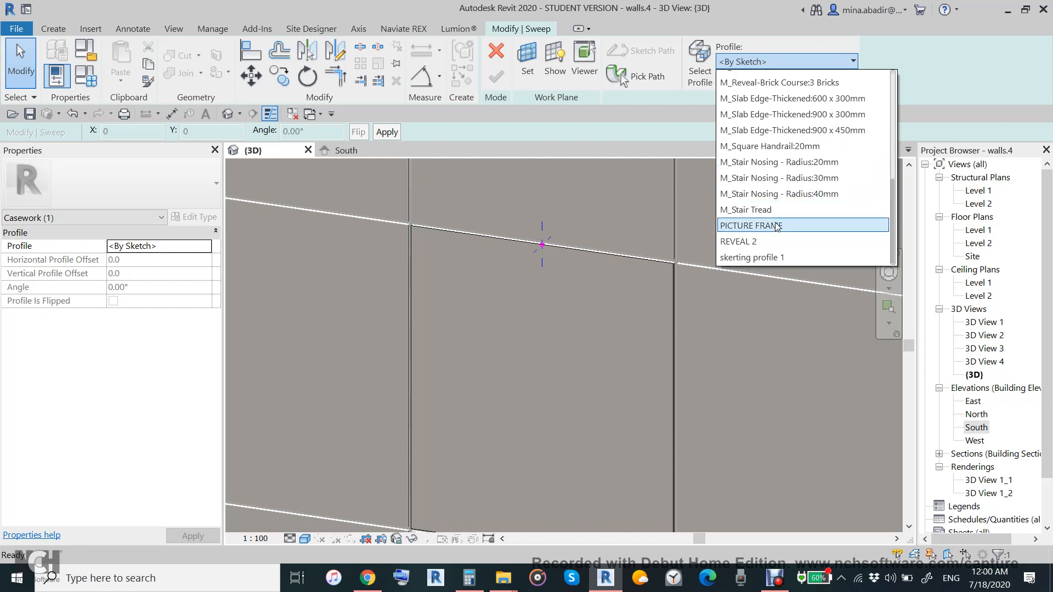
pyautogui.click(750, 225)
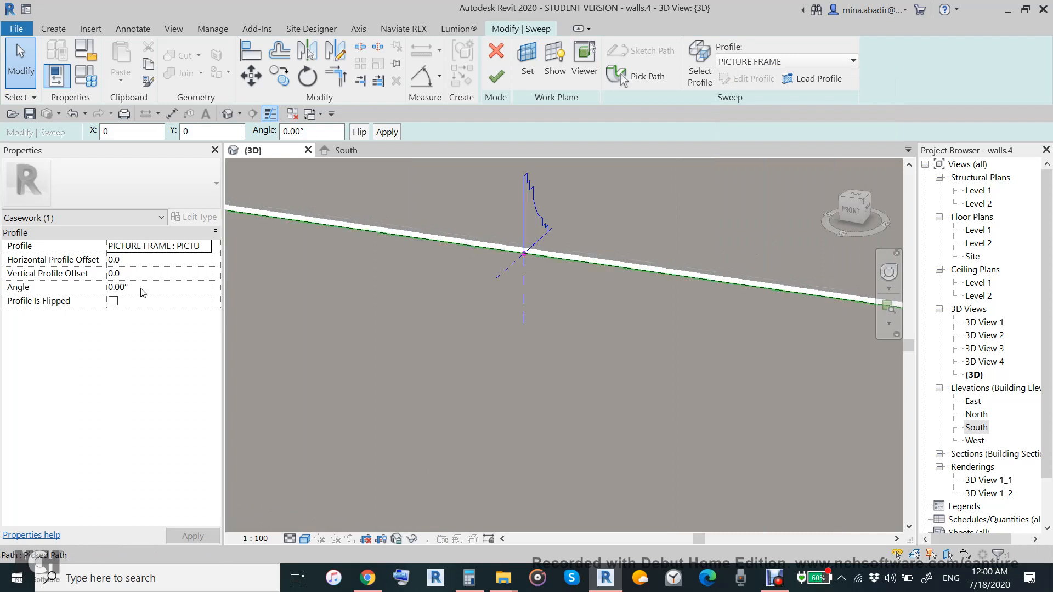
pyautogui.write('90')
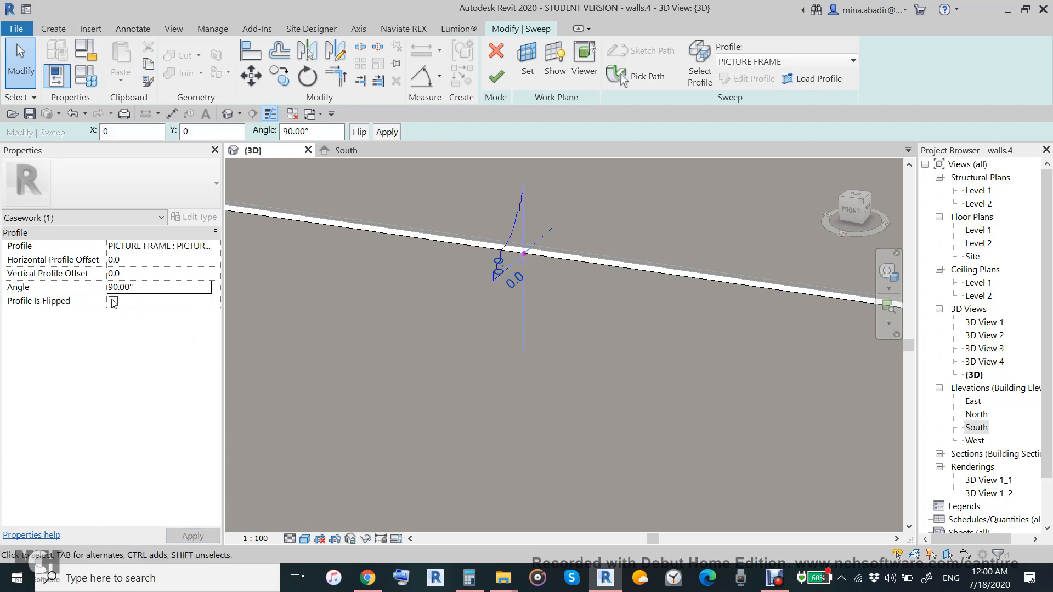
pyautogui.click(112, 301)
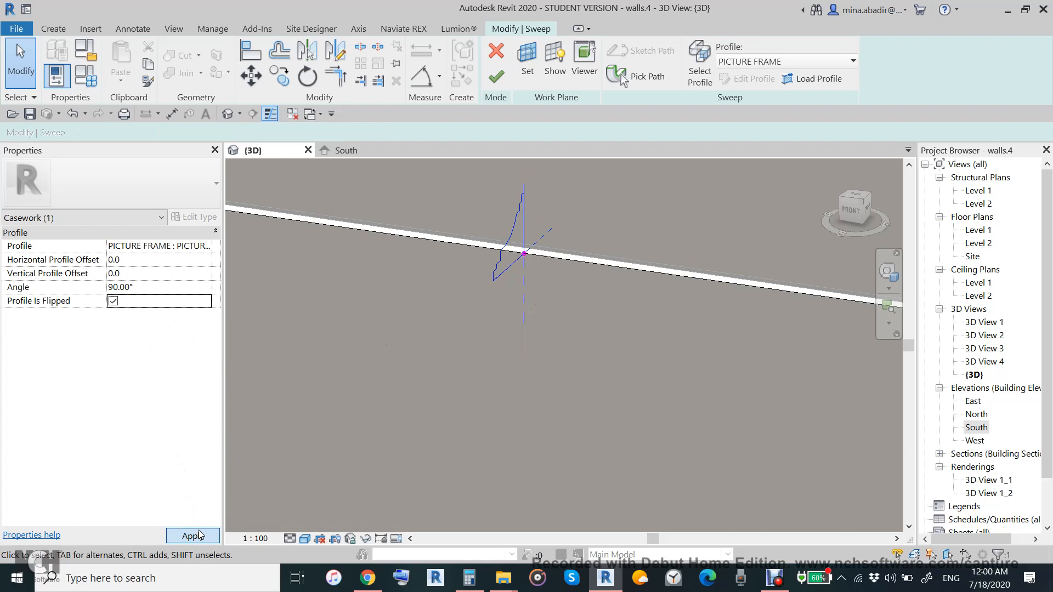
pyautogui.click(192, 535)
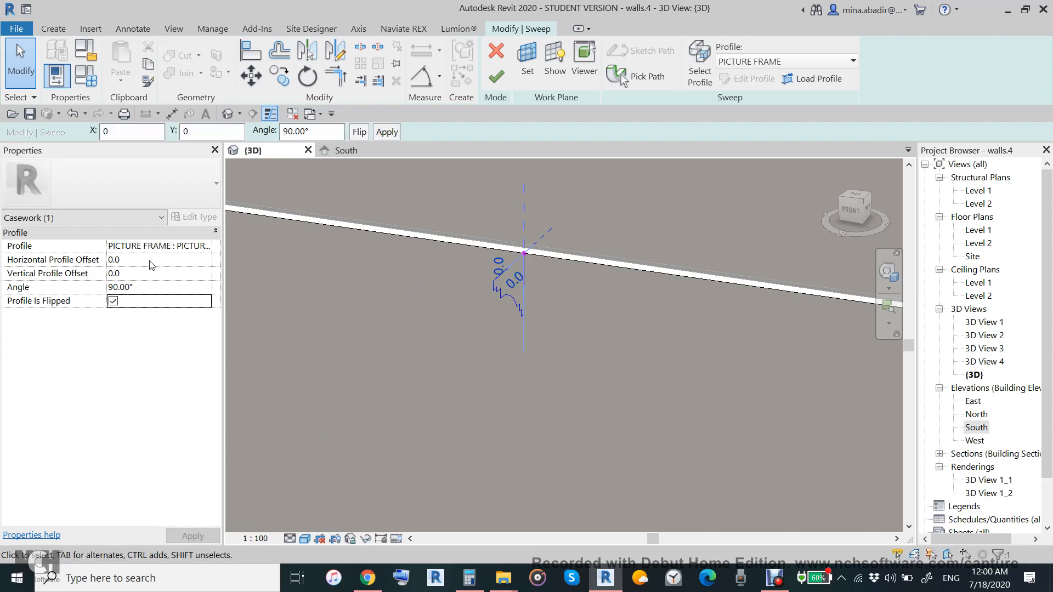
pyautogui.moveTo(149, 277)
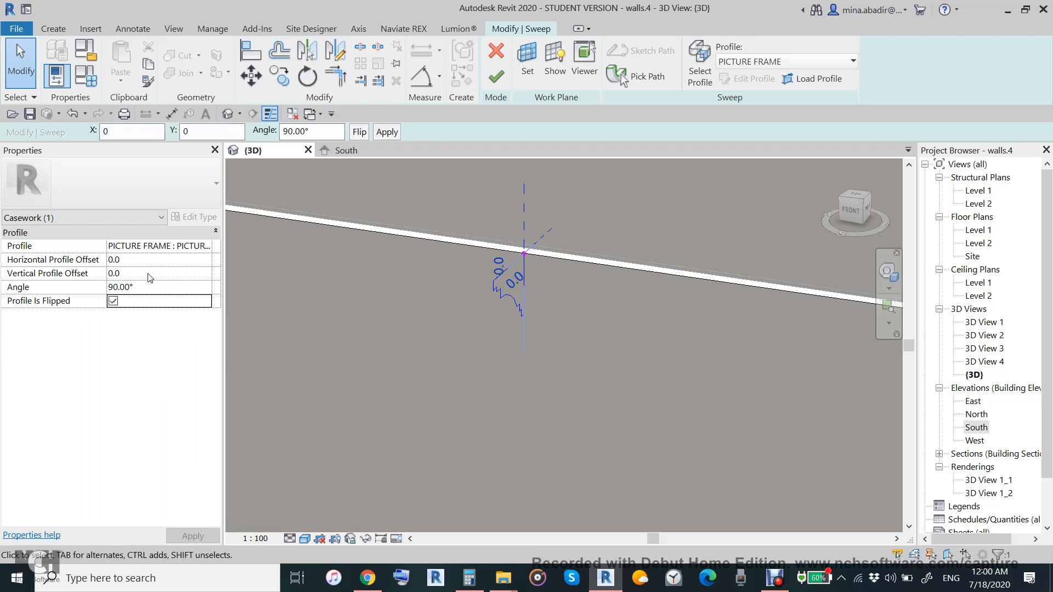
# Set the sweep's vertical profile offset to 120
pyautogui.write('100')
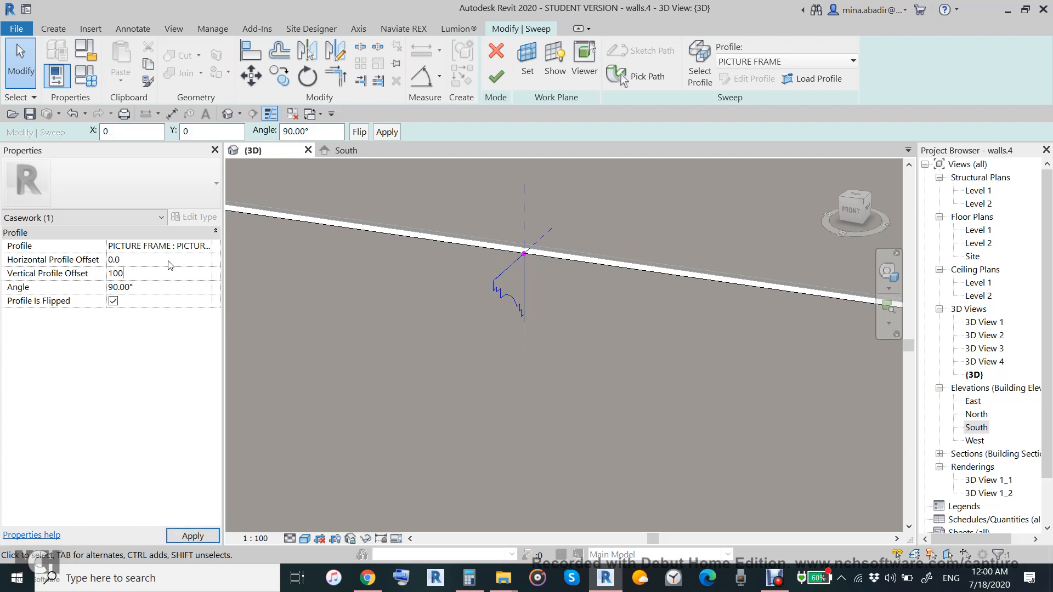
pyautogui.click(192, 535)
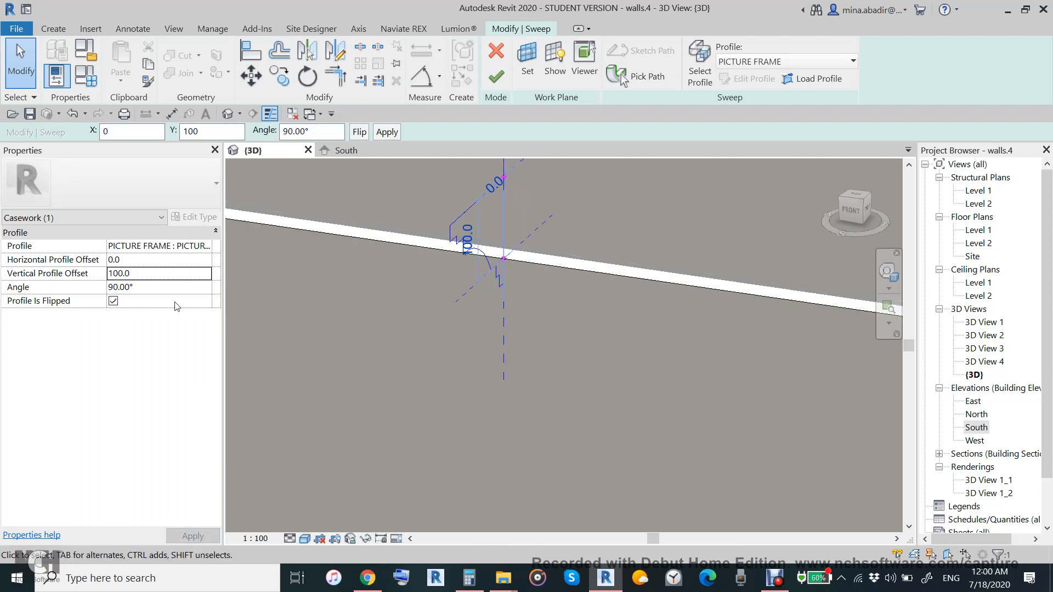
pyautogui.click(159, 273)
pyautogui.write('120')
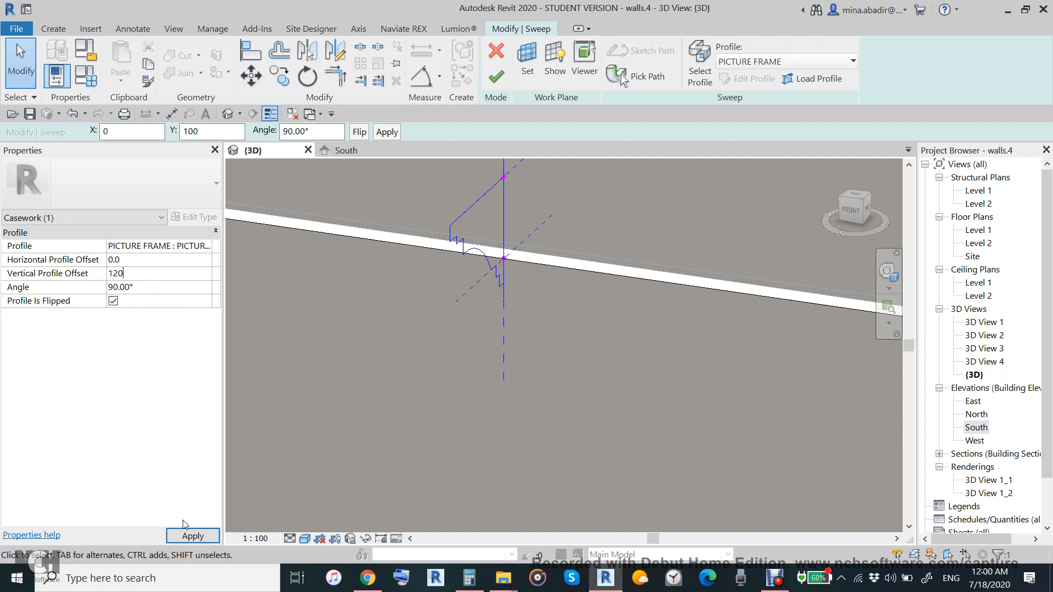
pyautogui.click(192, 536)
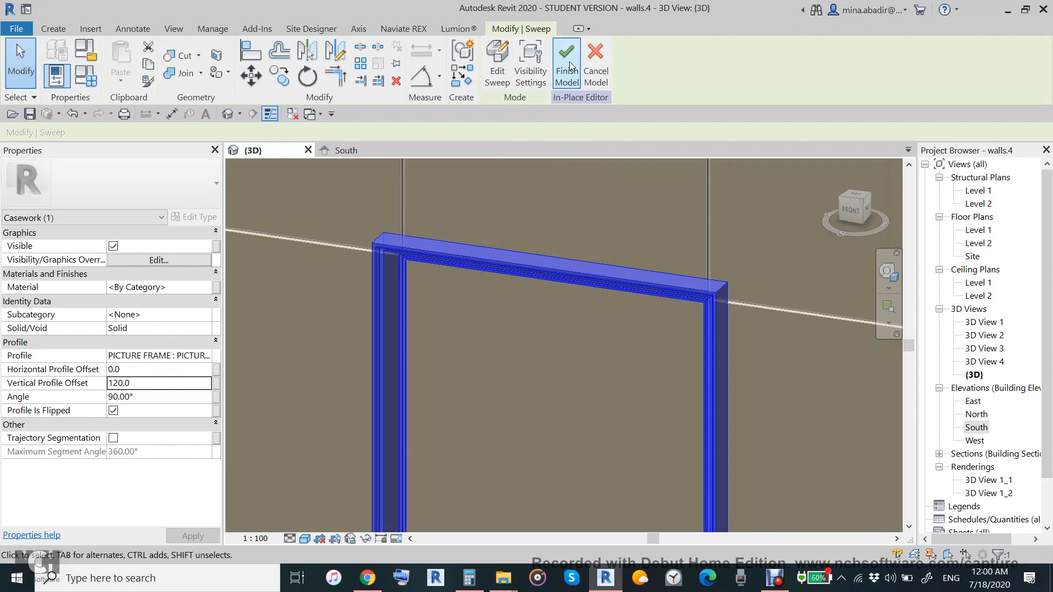
# Finish the in-place picture frame model and move to the Insert commands
pyautogui.click(566, 63)
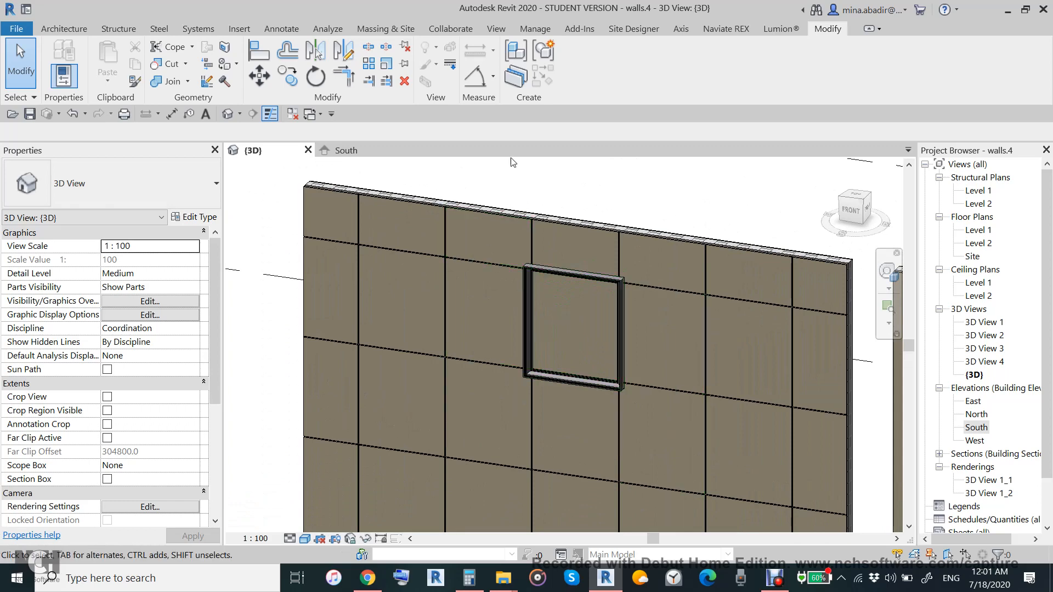
pyautogui.click(239, 28)
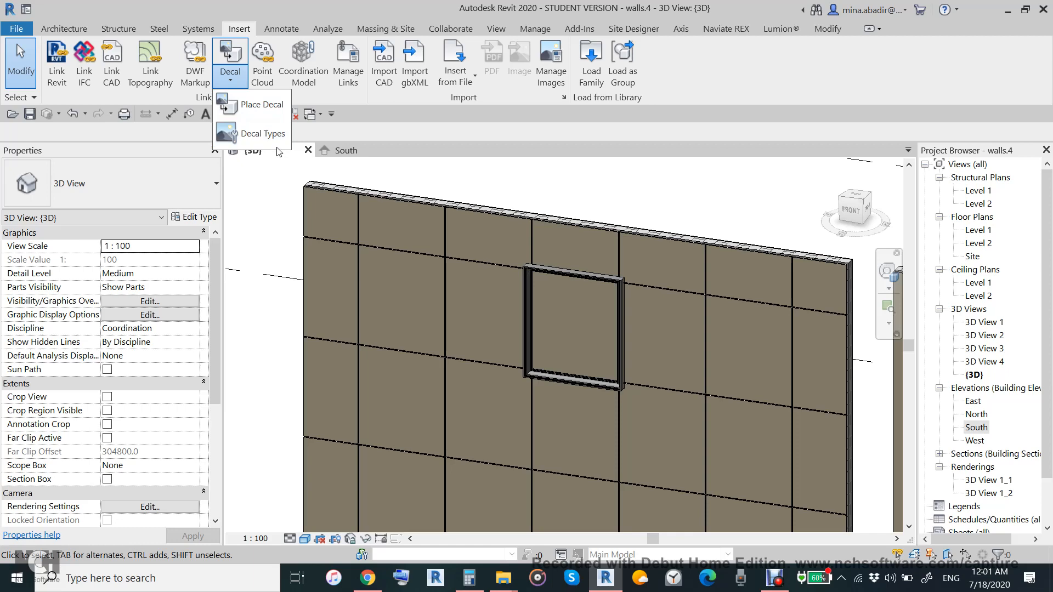
# Place the sunset decal inside the frame and drag its corner grip to fill the opening
pyautogui.click(263, 104)
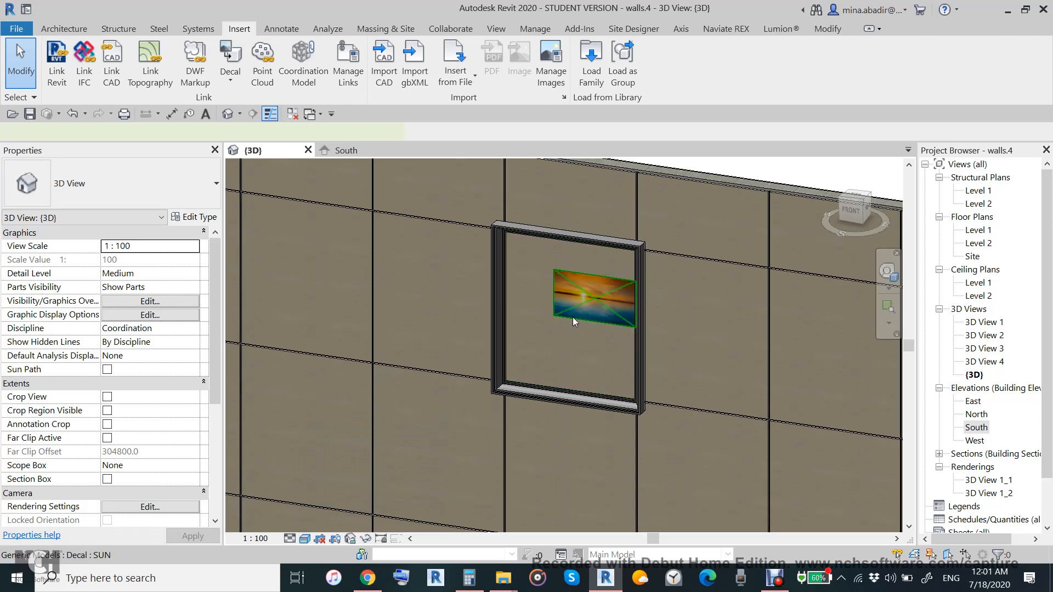
pyautogui.click(592, 300)
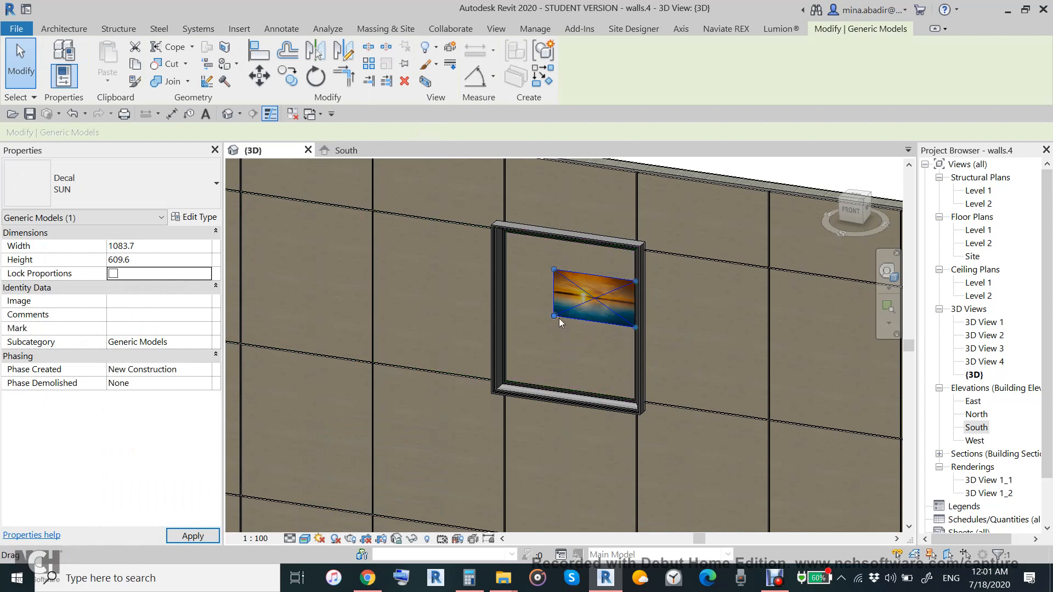
pyautogui.moveTo(553, 314); pyautogui.dragTo(506, 386)
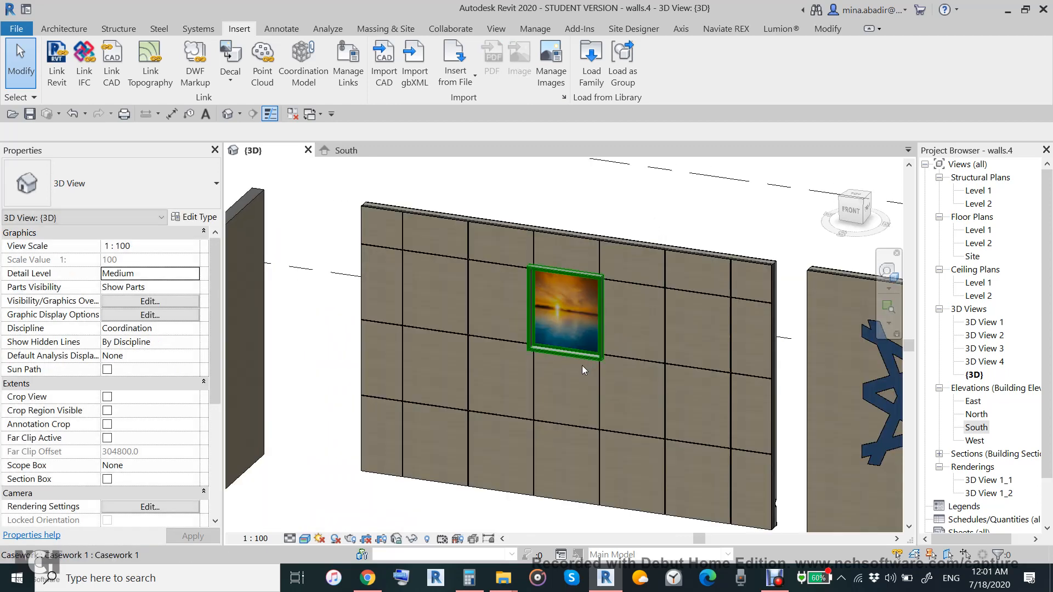
pyautogui.click(696, 407)
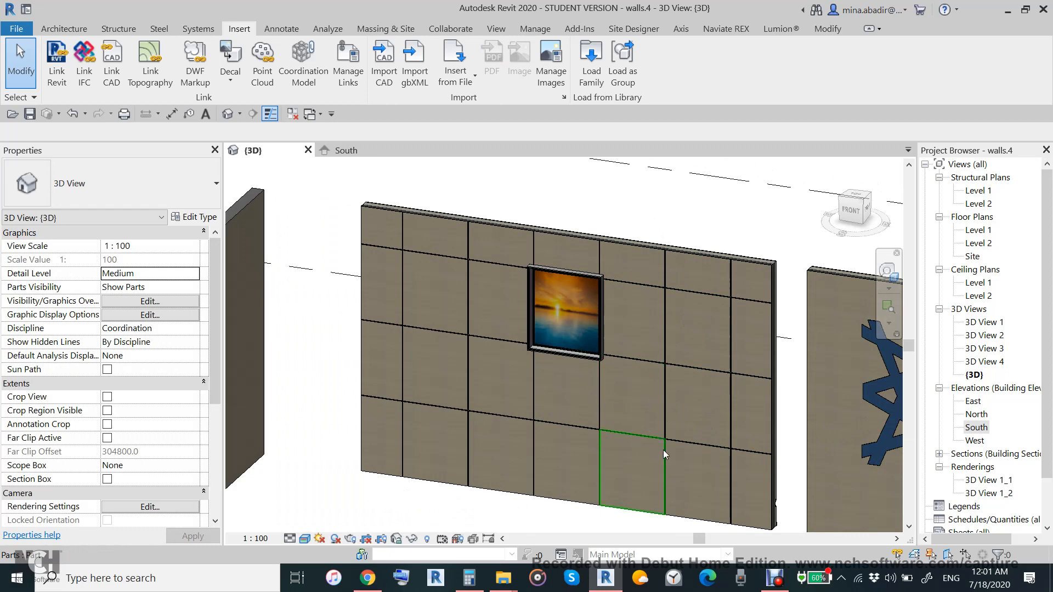
pyautogui.moveTo(277, 311)
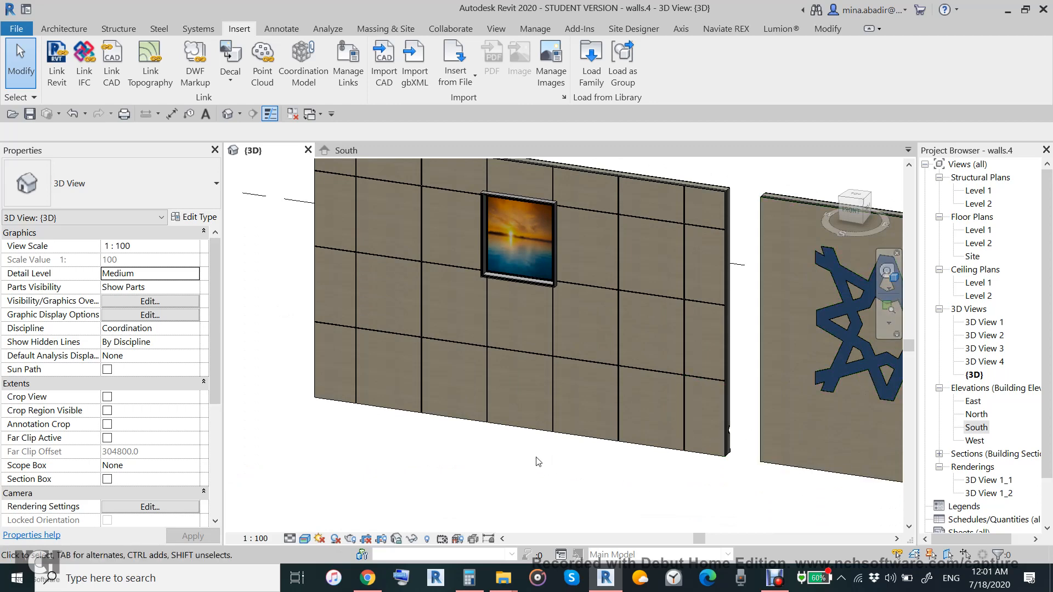
pyautogui.moveTo(537, 468)
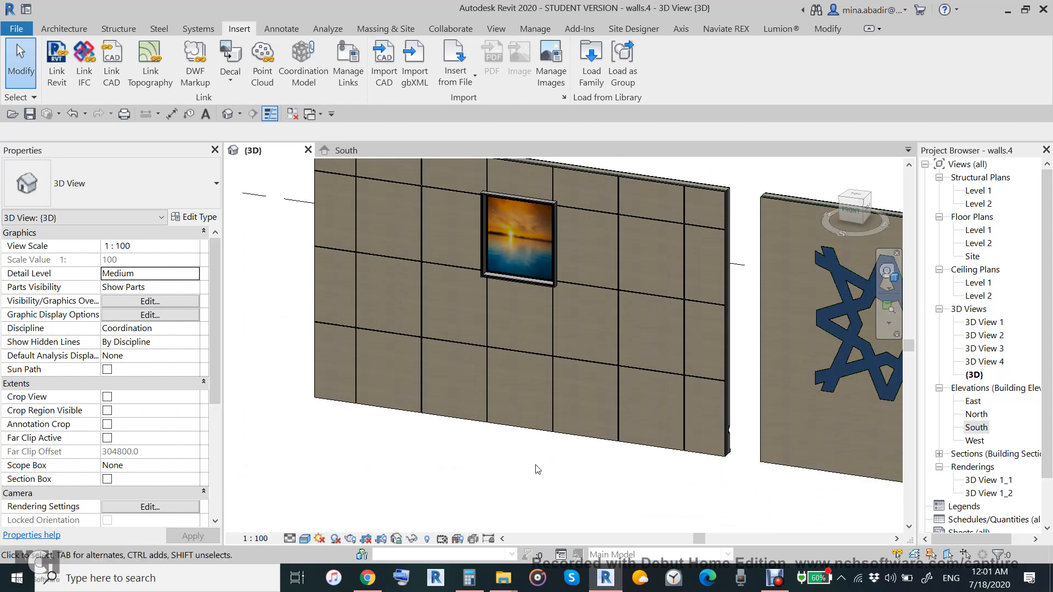
pyautogui.moveTo(634, 489)
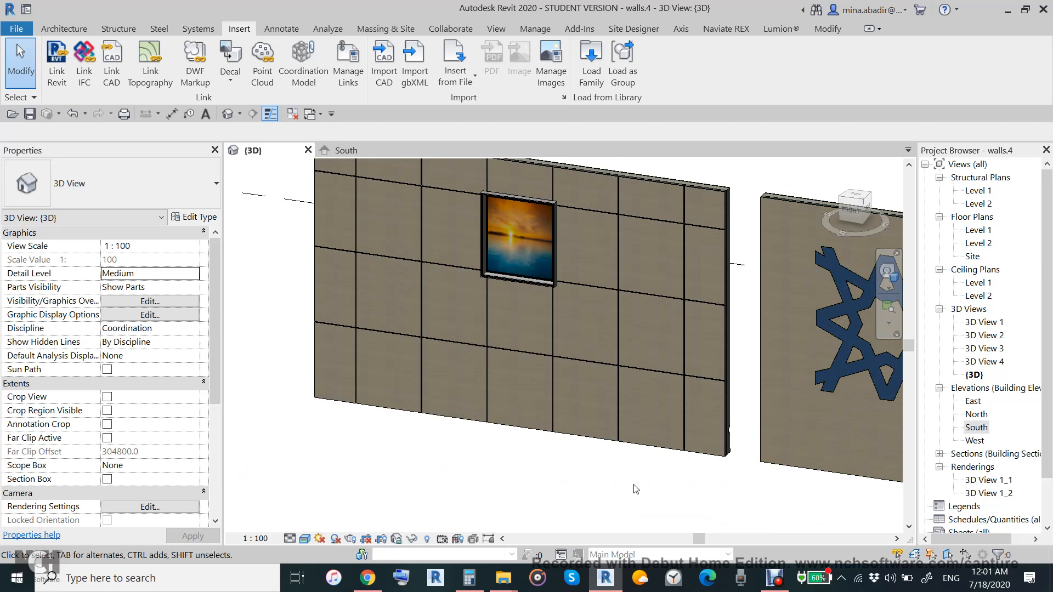
pyautogui.moveTo(678, 497)
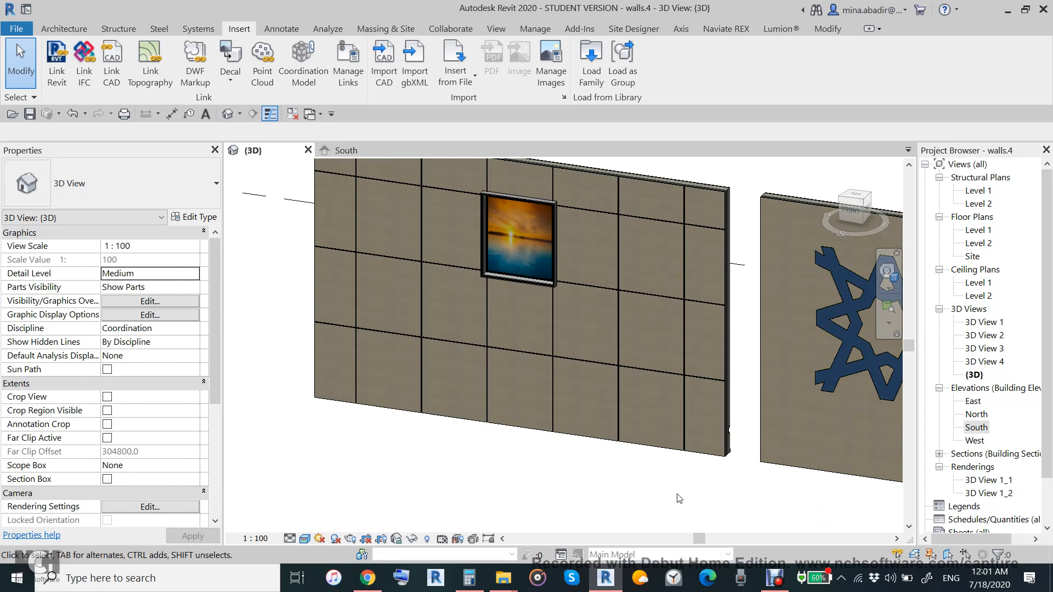